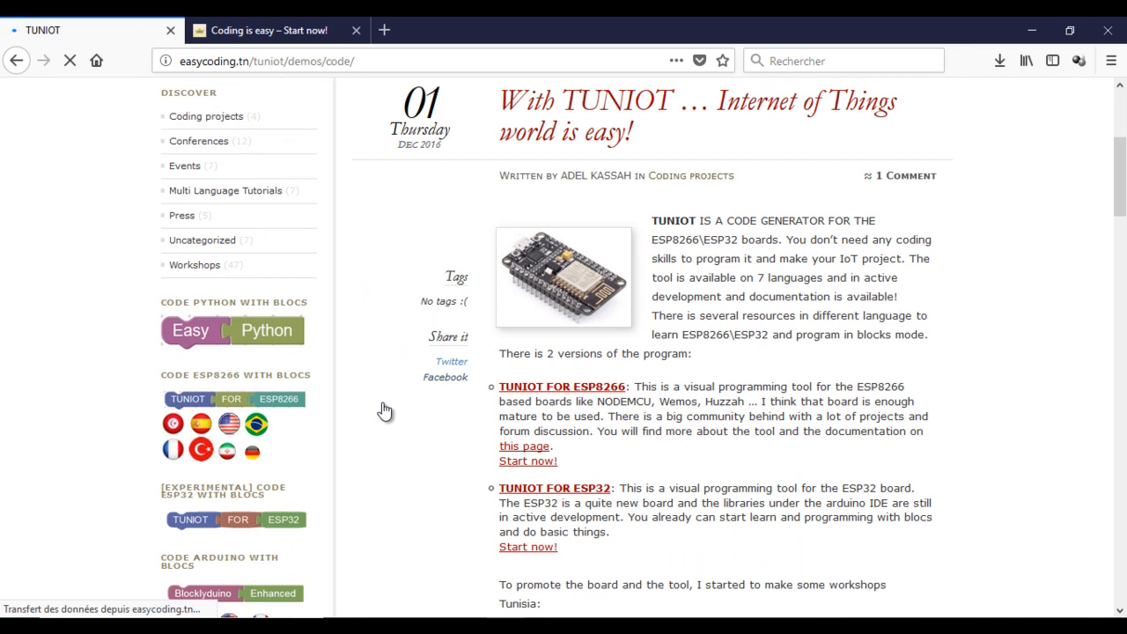
# Step: Launch the TUNIOT FOR ESP8266 block editor from the easycoding.tn article
pyautogui.click(528, 462)
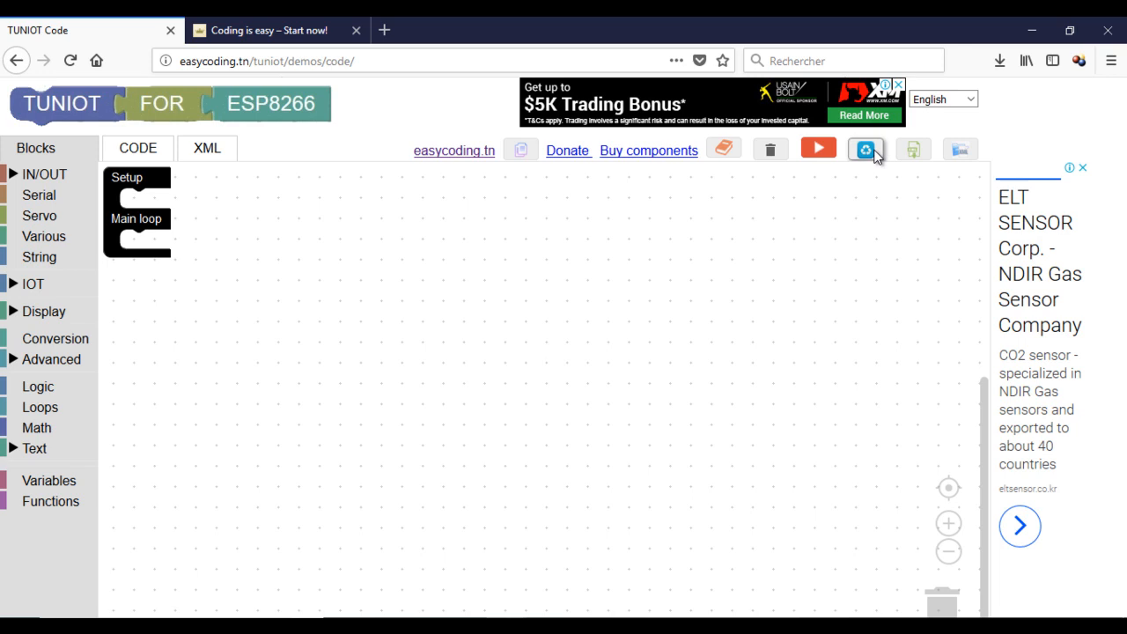
# Step: Load the 'Server in an open network' template and set its SSID to network
pyautogui.click(867, 147)
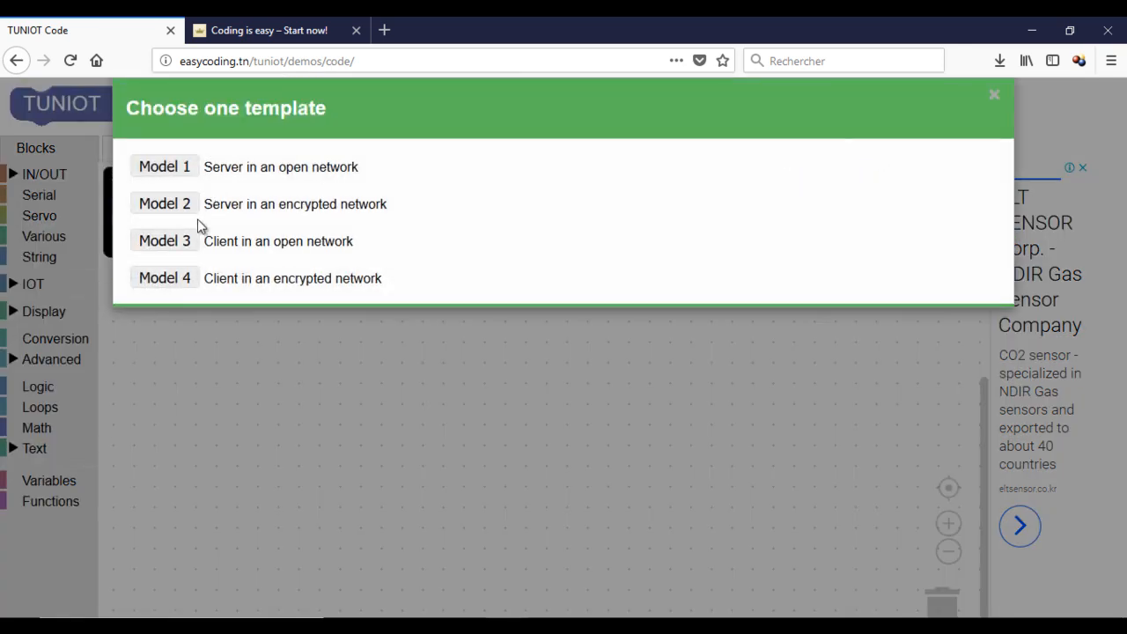
pyautogui.moveTo(348, 275)
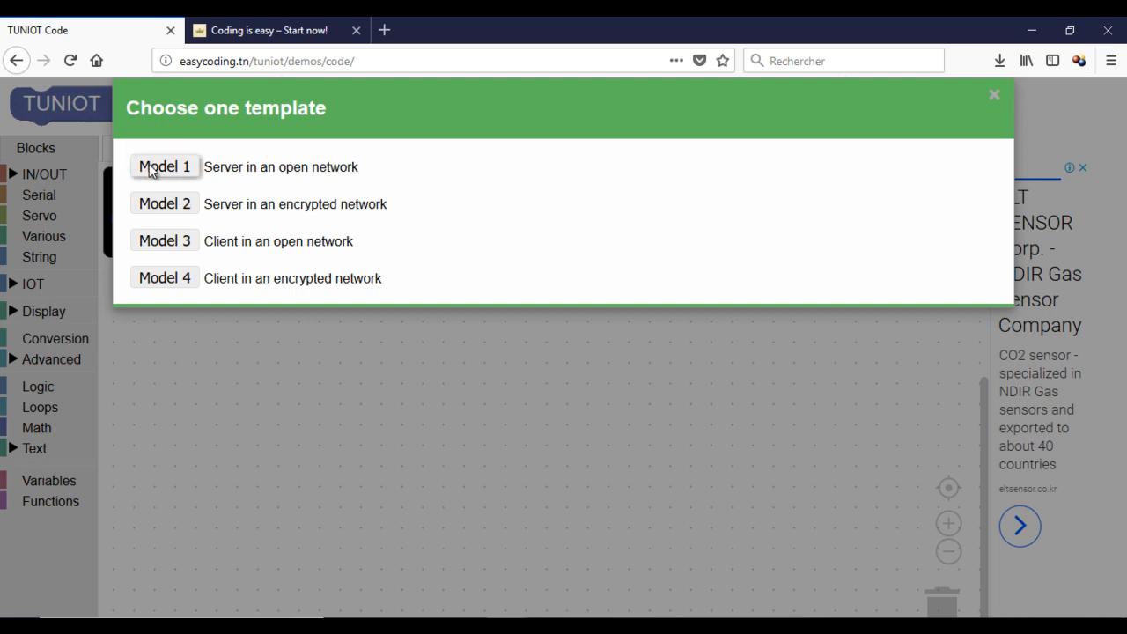
pyautogui.click(164, 165)
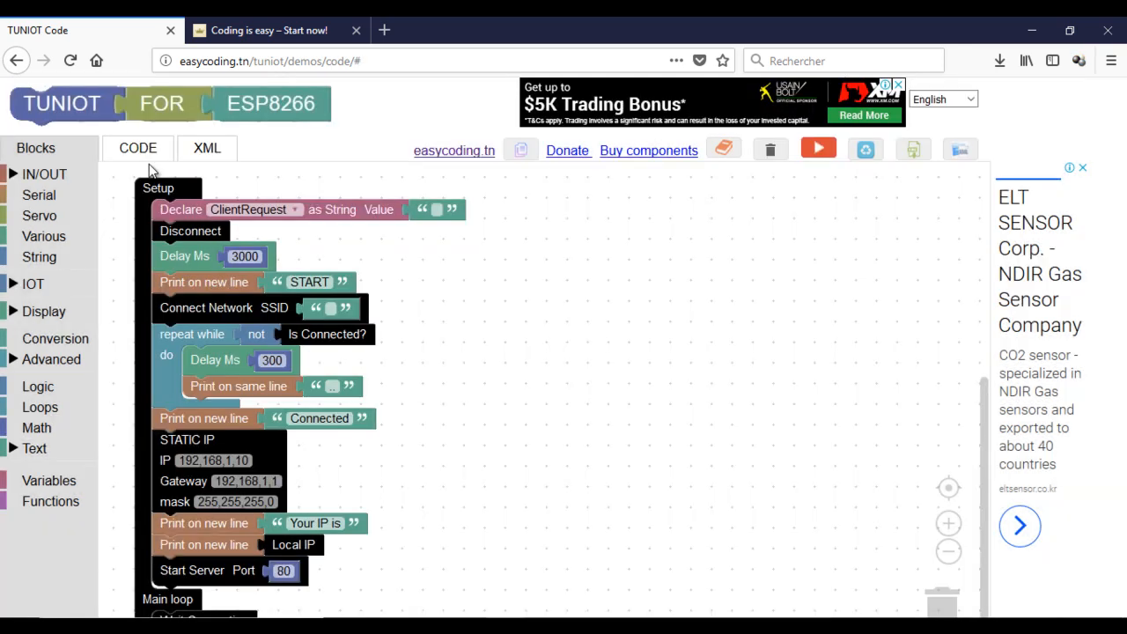
pyautogui.click(327, 308)
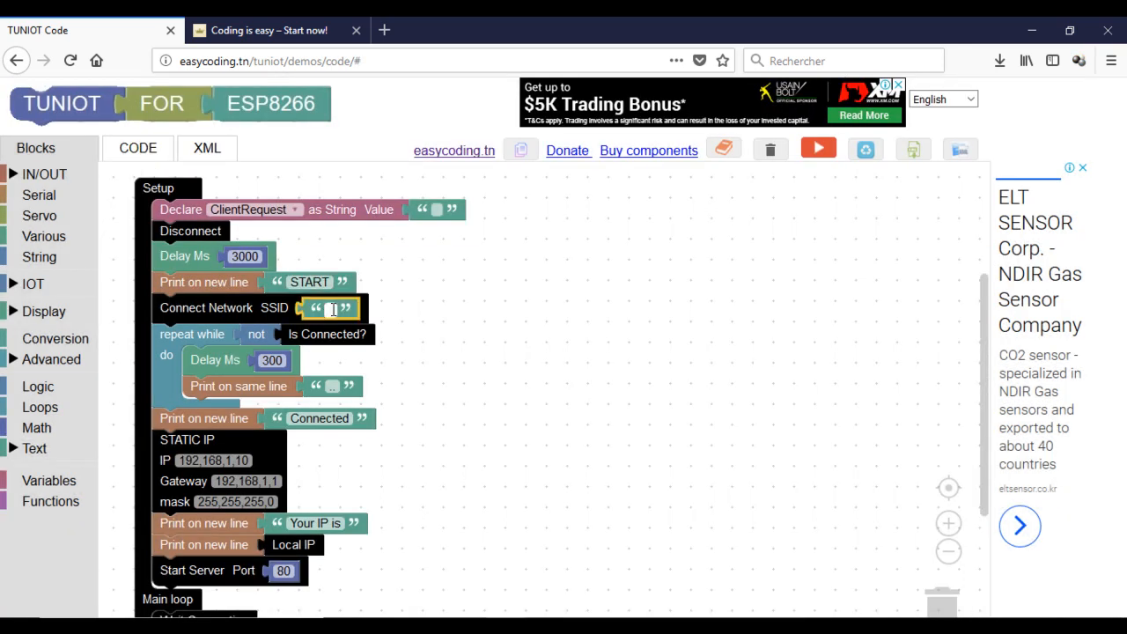
pyautogui.write('ne')
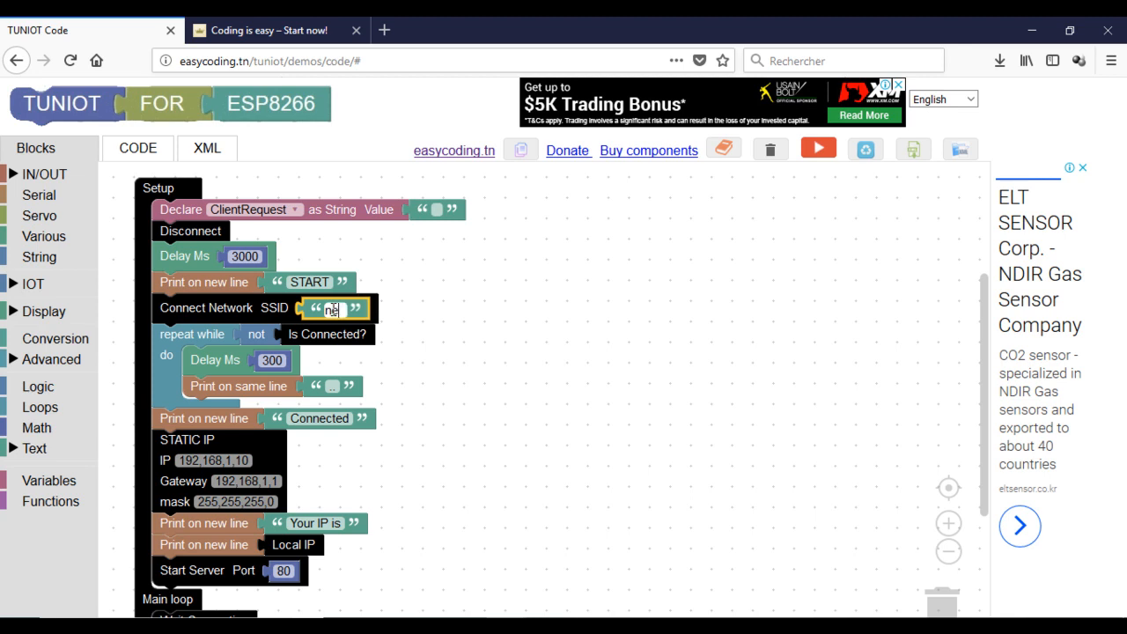
pyautogui.write('network')
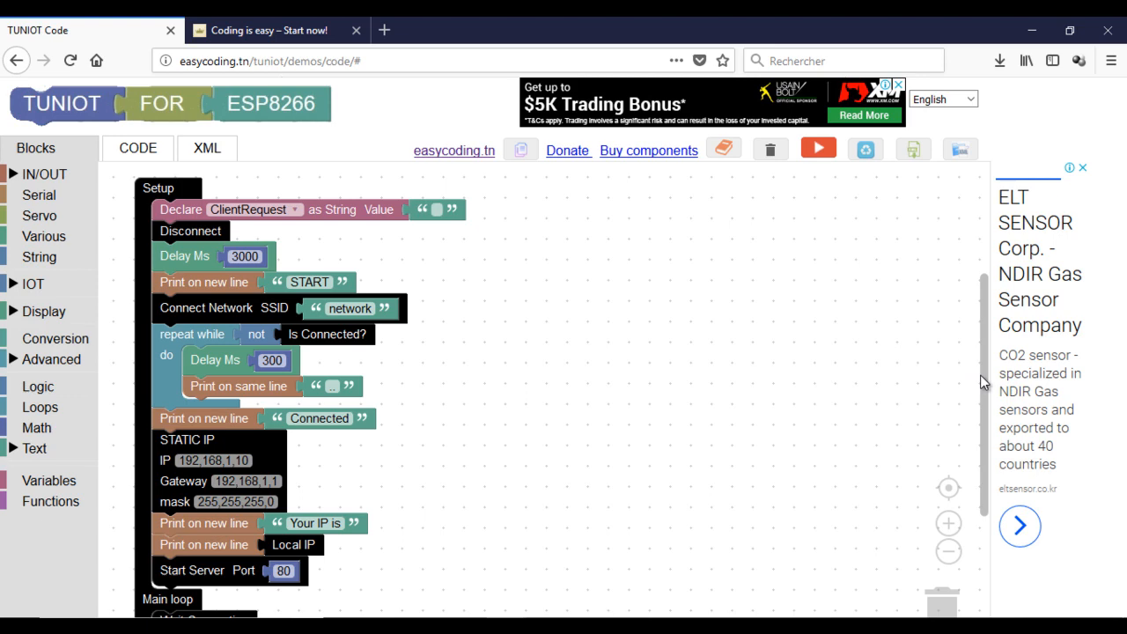
# Step: Add clear-HTTP-request and Serial print blocks to the main loop with message 'We have the request:'
pyautogui.scroll(-3)
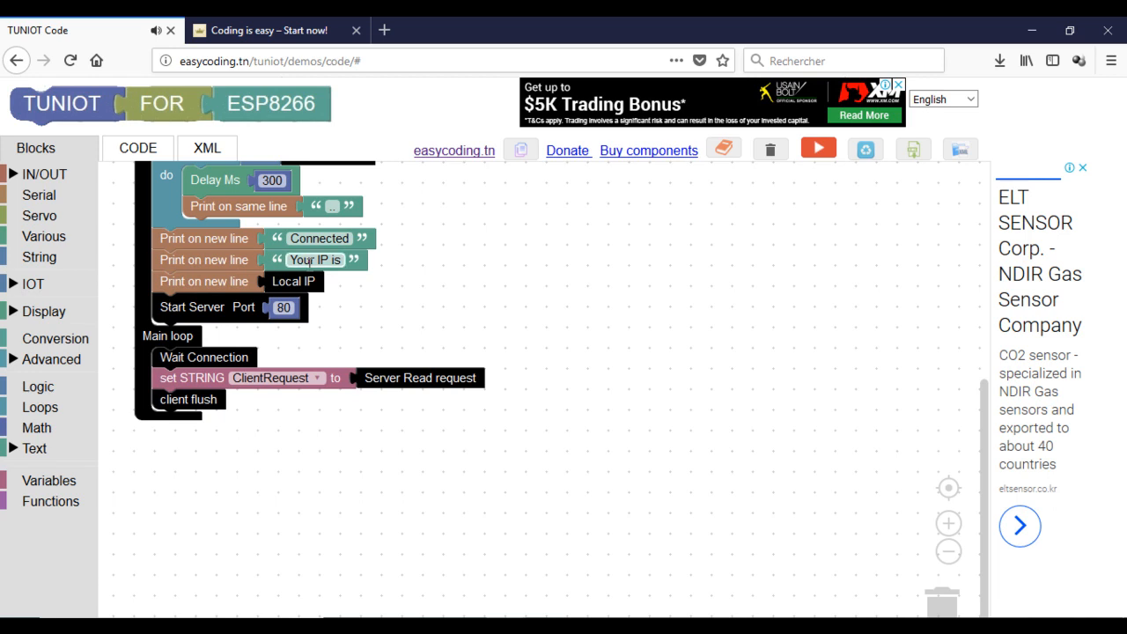
pyautogui.moveTo(252, 418)
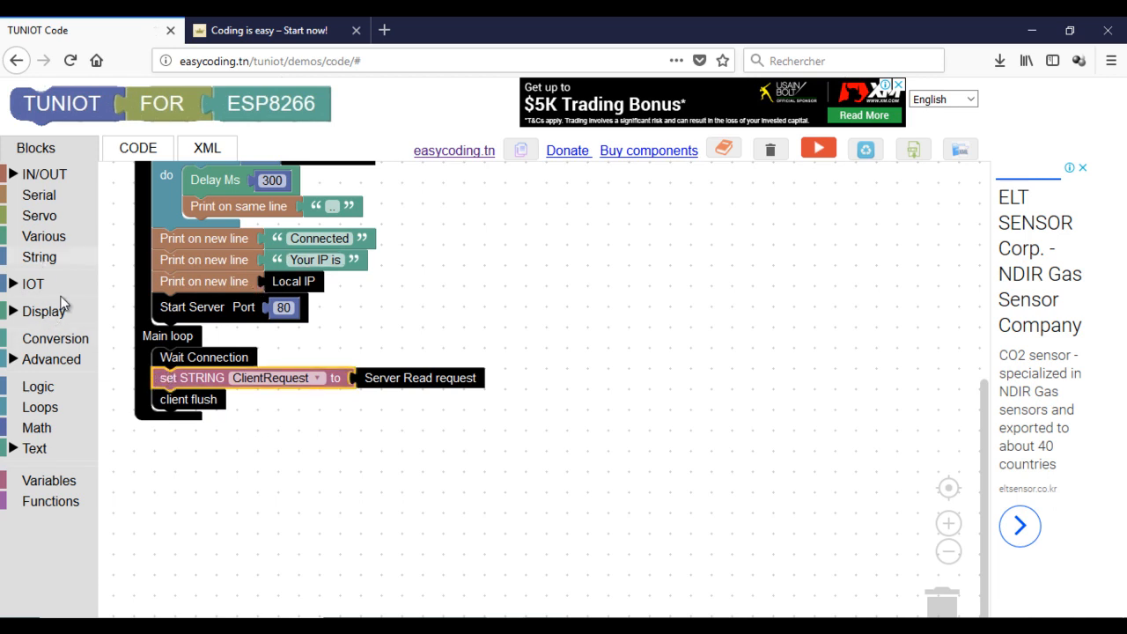
pyautogui.click(39, 257)
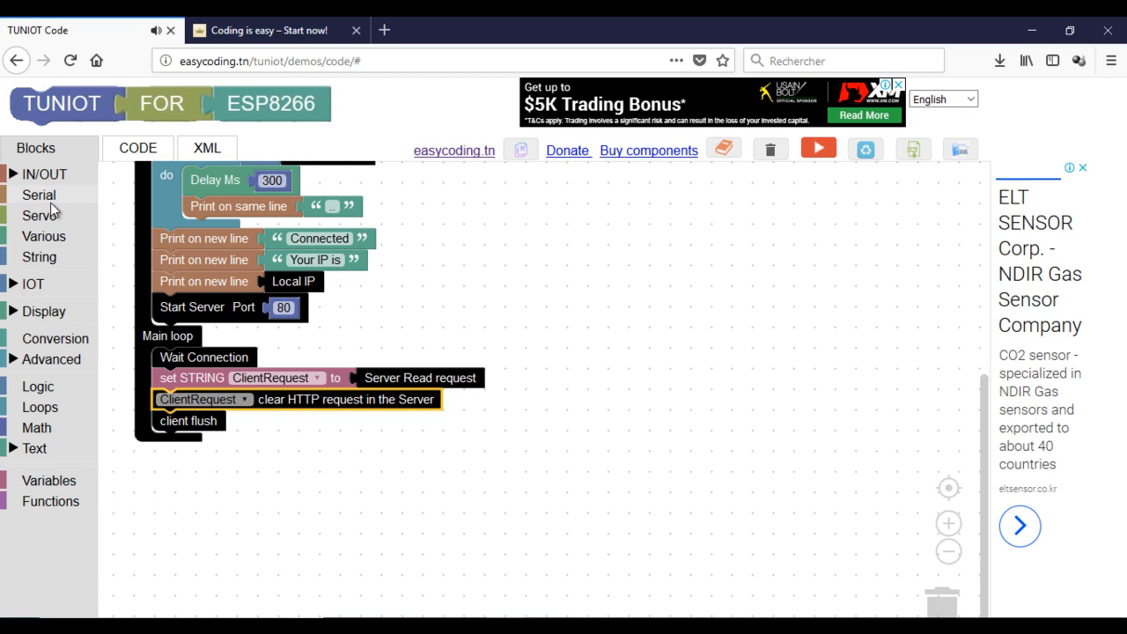
pyautogui.click(39, 194)
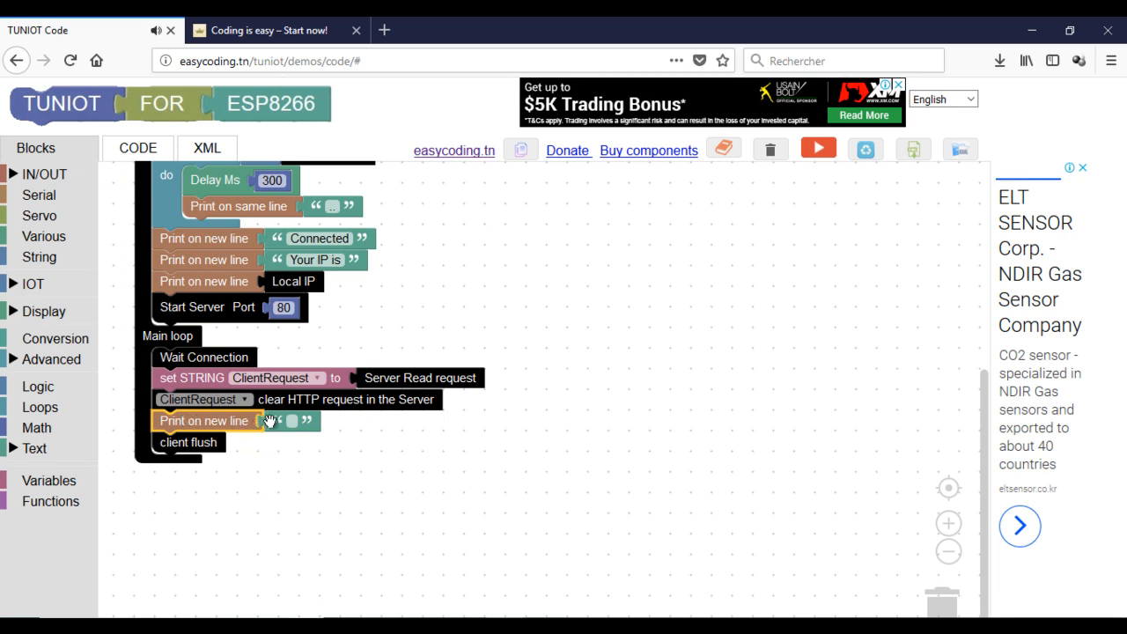
pyautogui.click(286, 421)
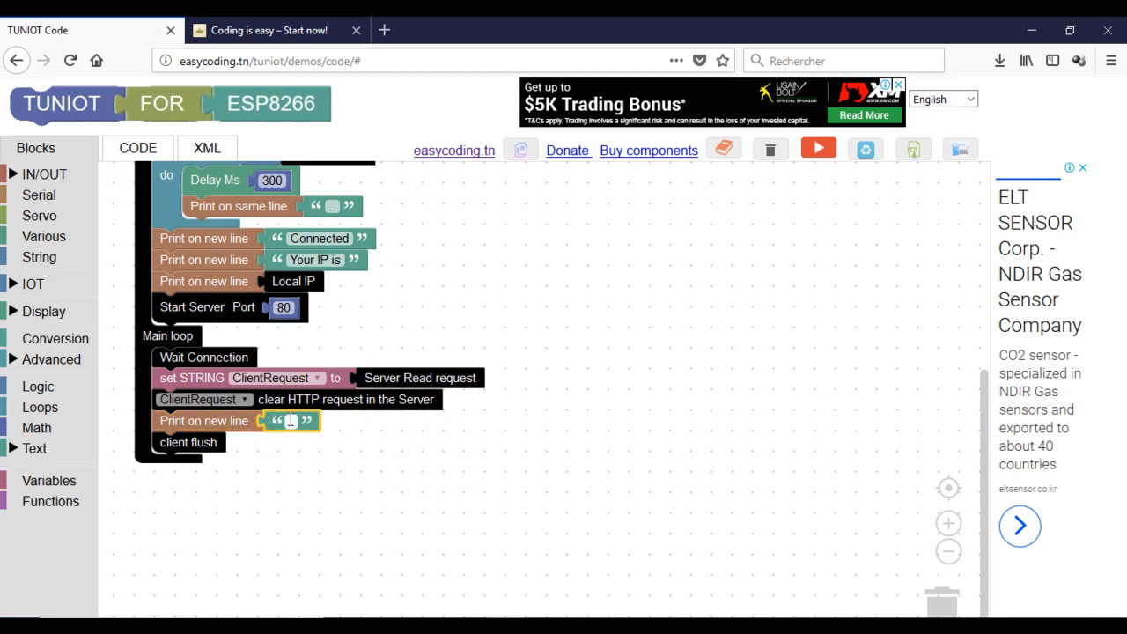
pyautogui.write('We have the request:')
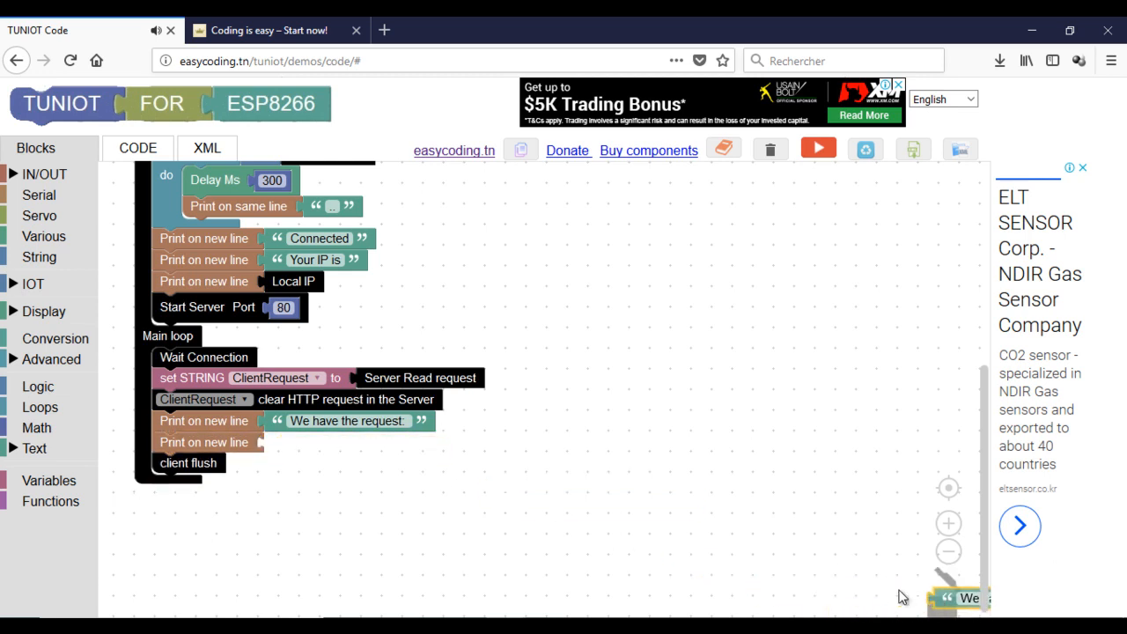
# Step: Discard the leftover text block so the second print line can take ClientRequest
pyautogui.click(39, 257)
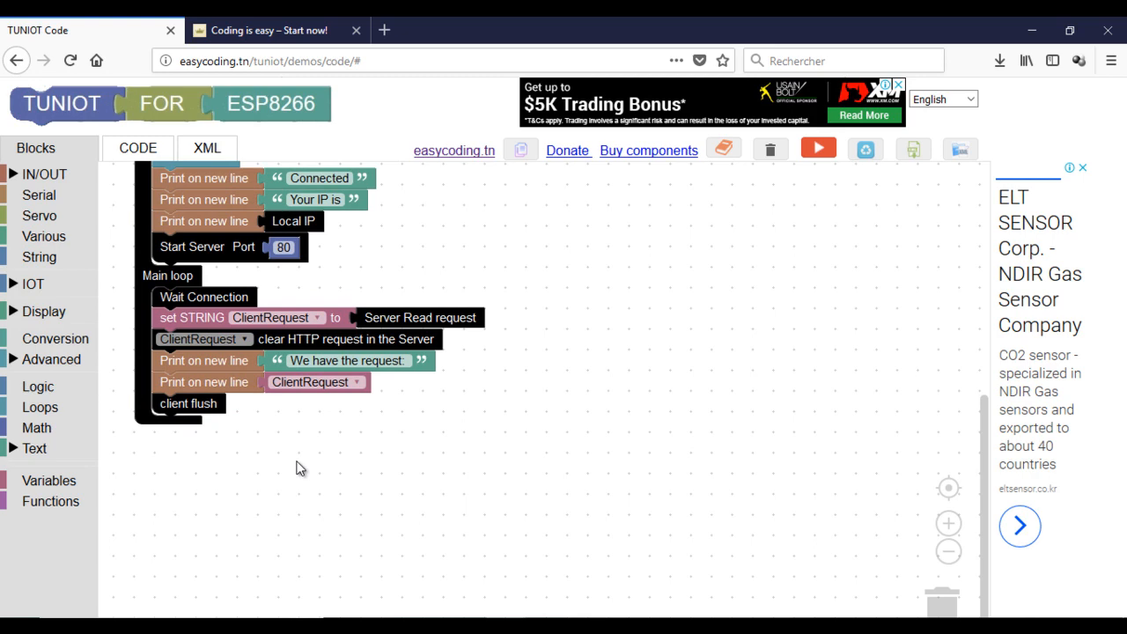
pyautogui.moveTo(51, 289)
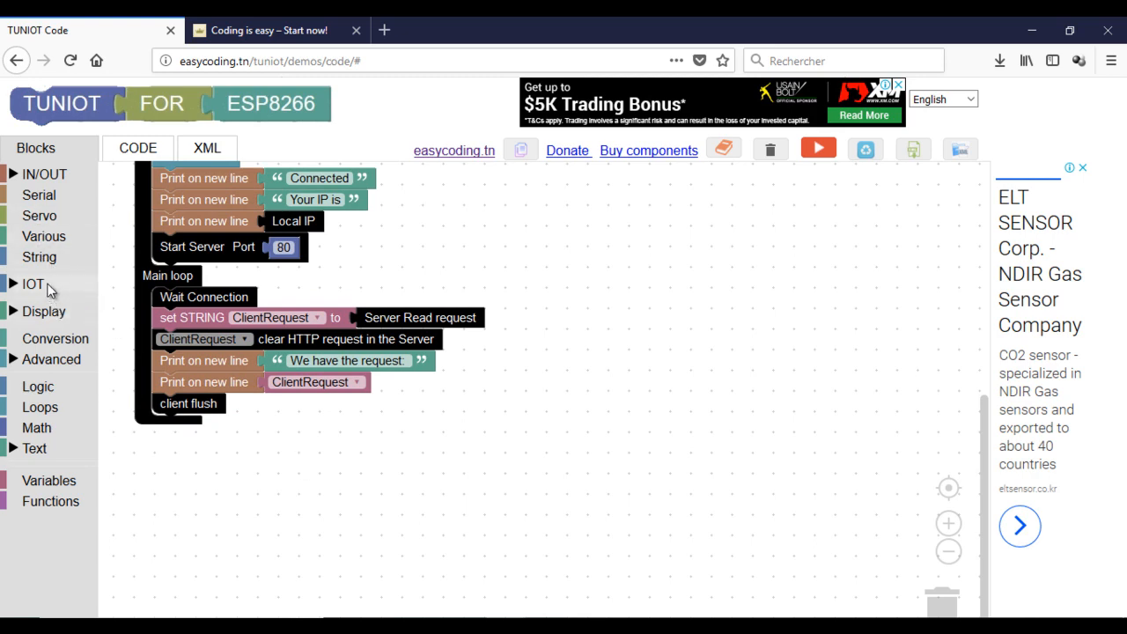
# Step: Place the IoT Server Answer block before client flush, trying and discarding digital/analog read blocks
pyautogui.click(31, 284)
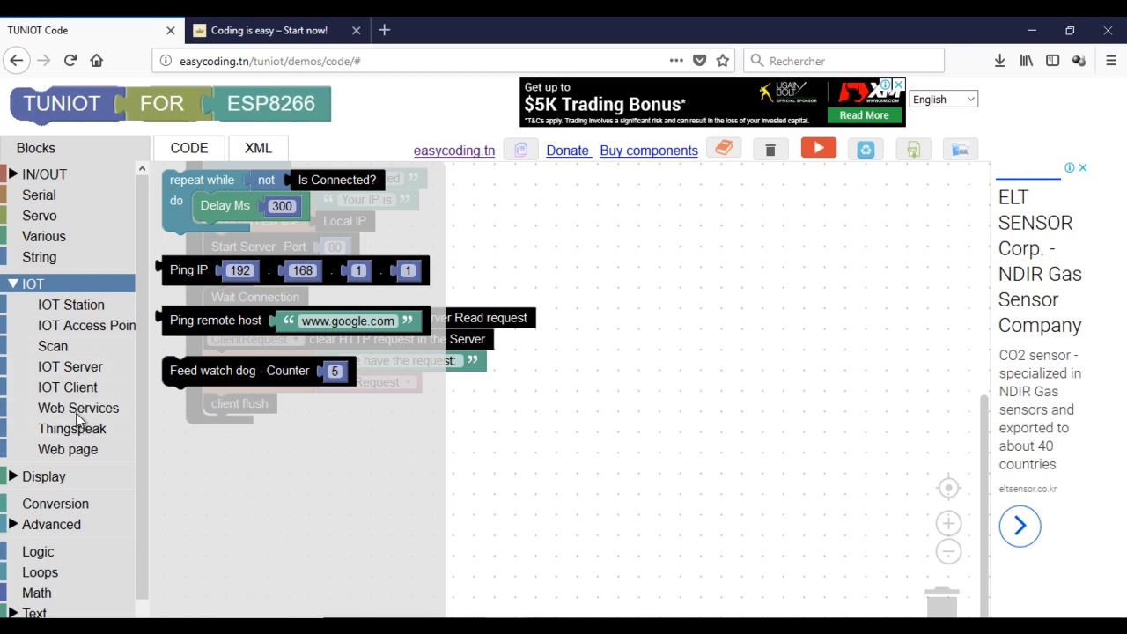
pyautogui.moveTo(80, 352)
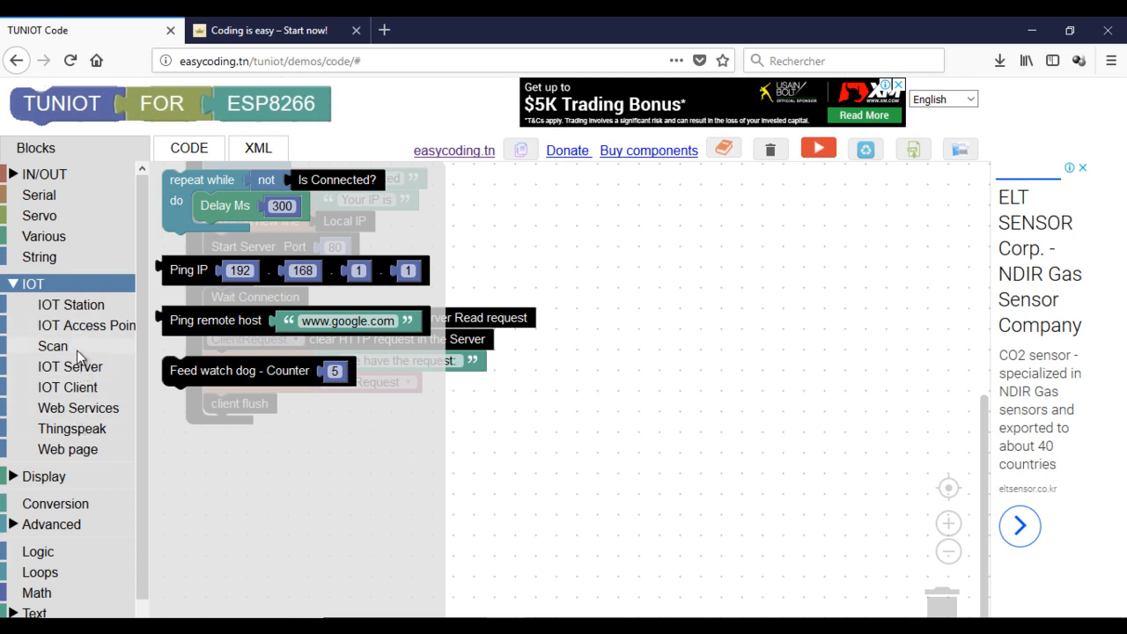
pyautogui.click(70, 366)
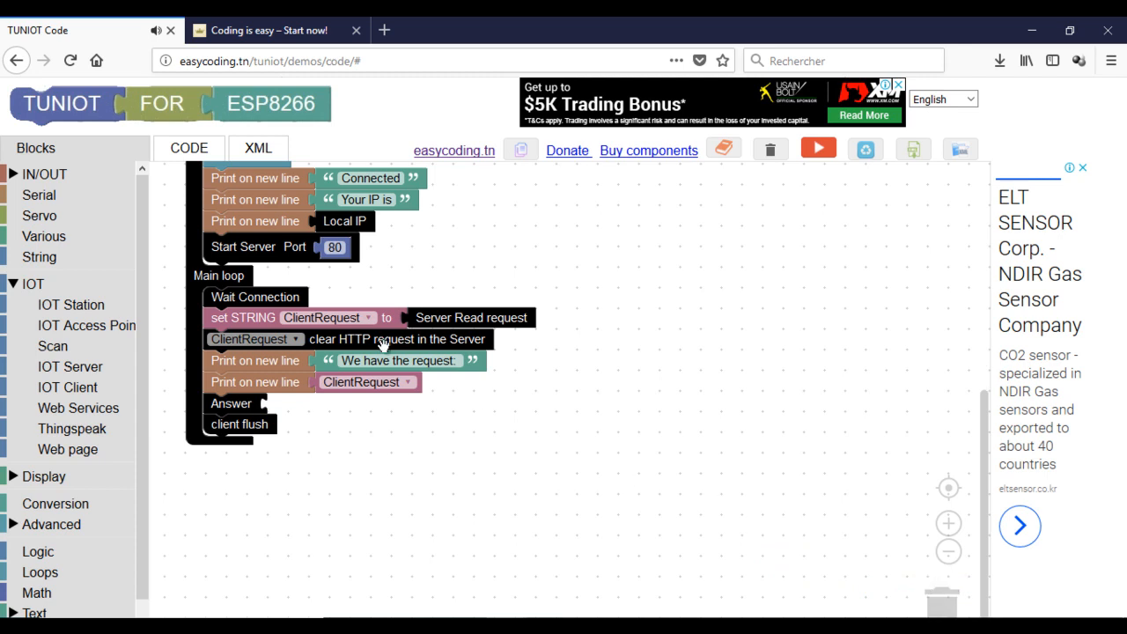
pyautogui.click(44, 174)
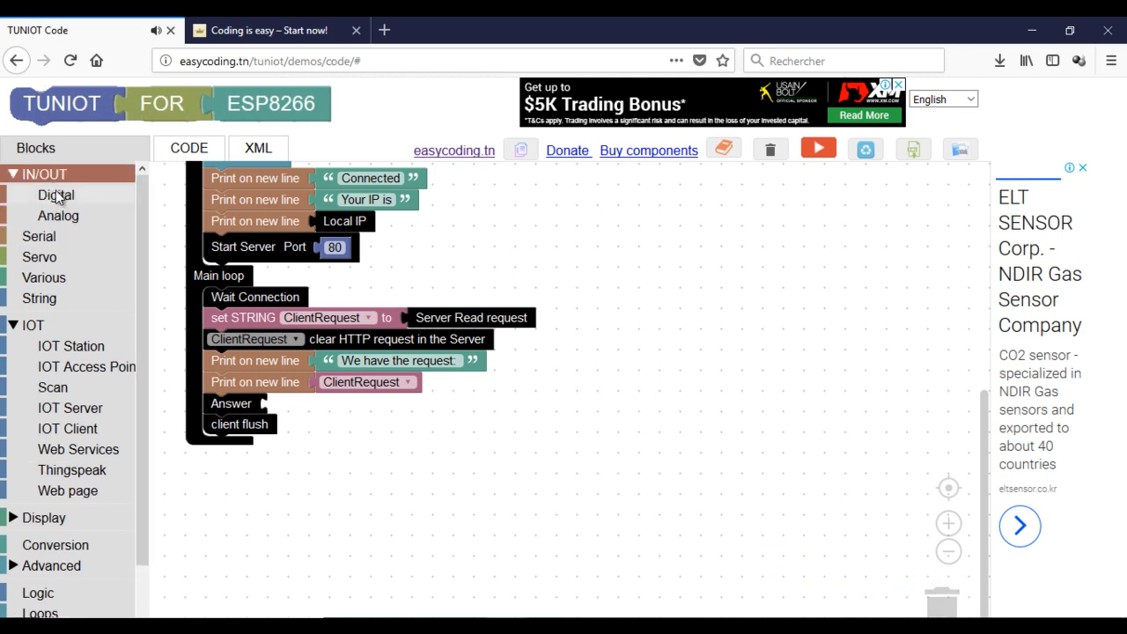
pyautogui.click(56, 194)
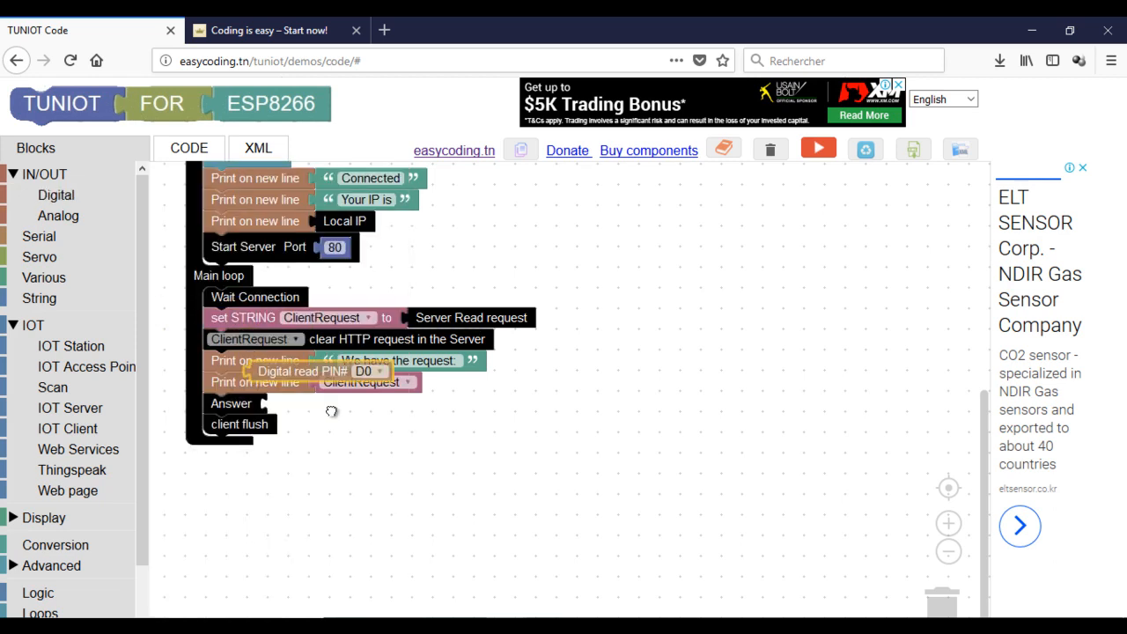
pyautogui.moveTo(301, 369); pyautogui.dragTo(387, 417)
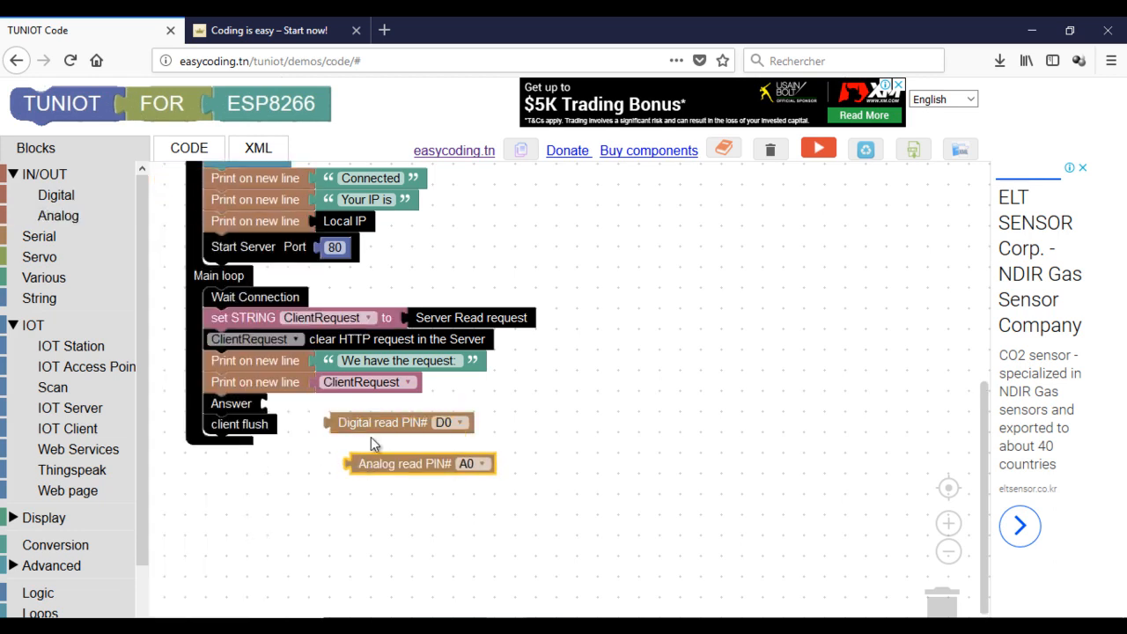
pyautogui.moveTo(398, 423); pyautogui.dragTo(948, 602)
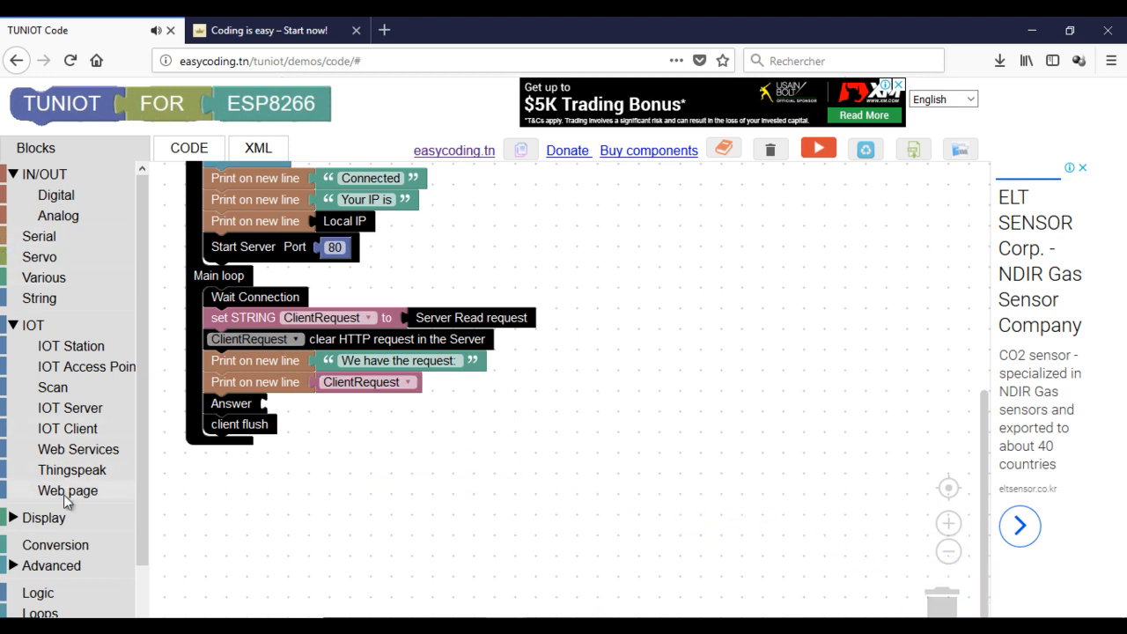
# Step: Attach a Math random-number block to Answer with upper limit 100
pyautogui.click(33, 560)
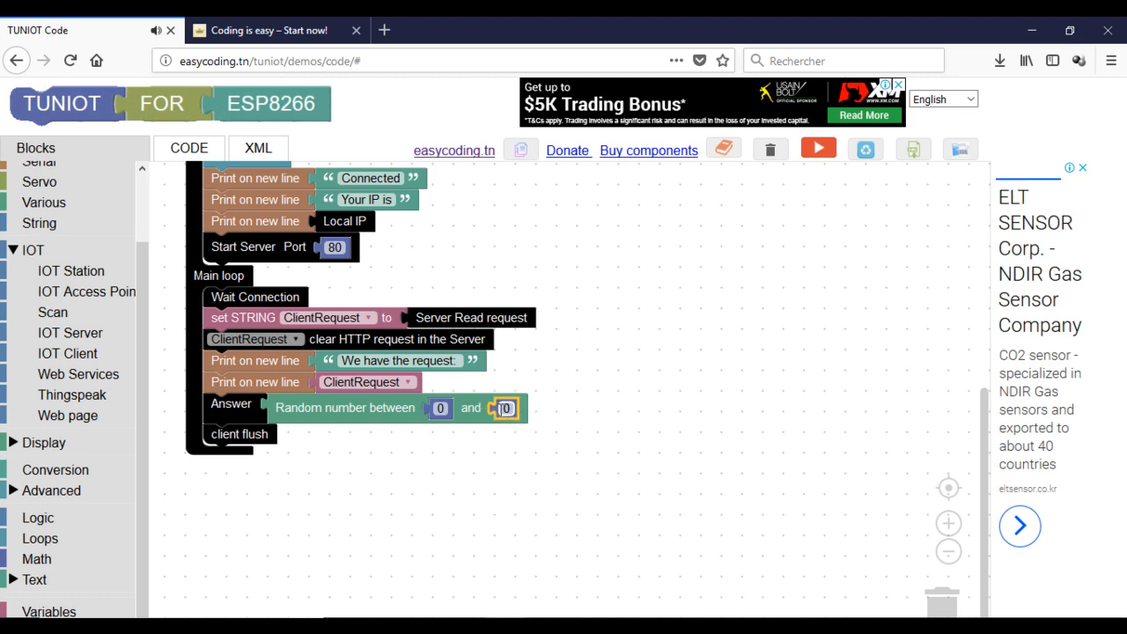
pyautogui.write('100')
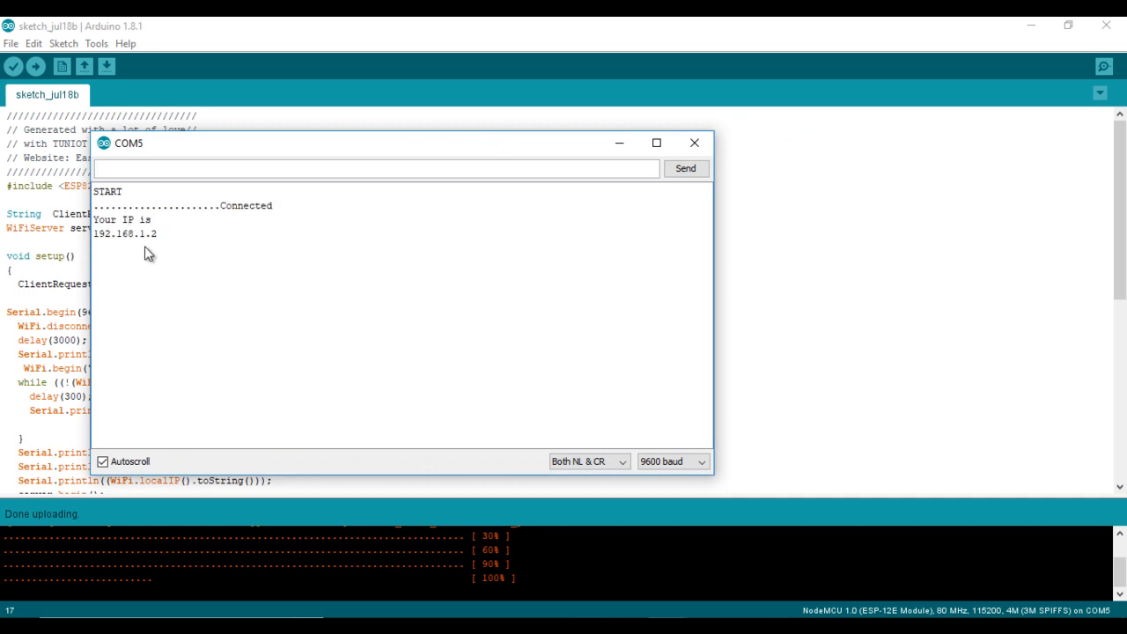
# Step: Select the board's IP address 192.168.1.2 in the Serial Monitor
pyautogui.doubleClick(125, 233)
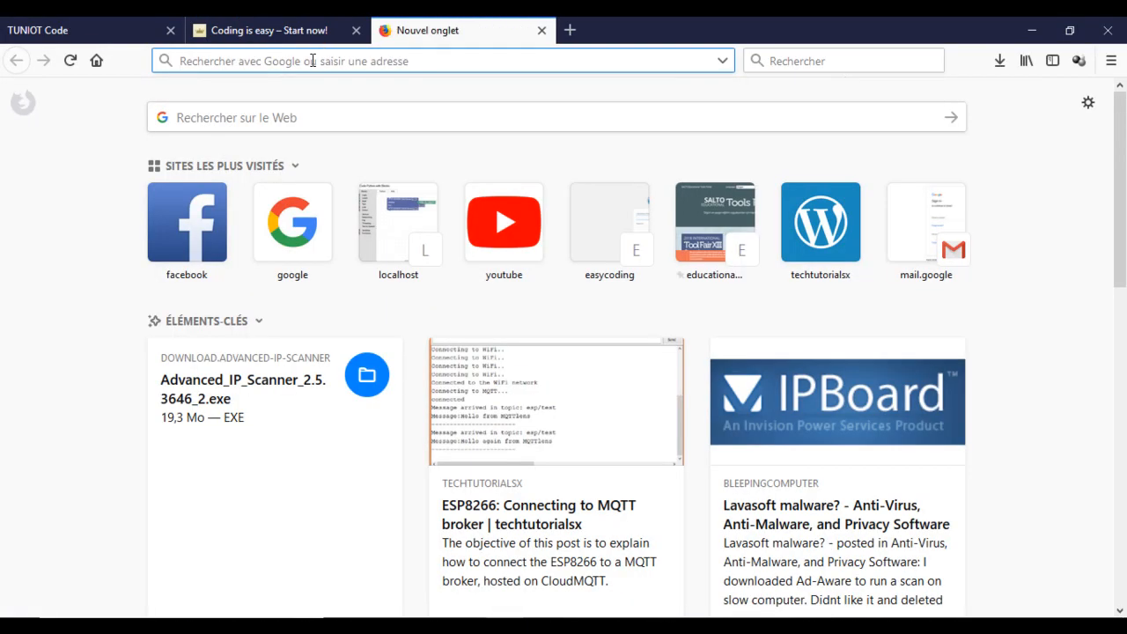
# Step: Request 192.168.1.2/helloFromPC from the Firefox address bar
pyautogui.write('192.168.1.2/h')
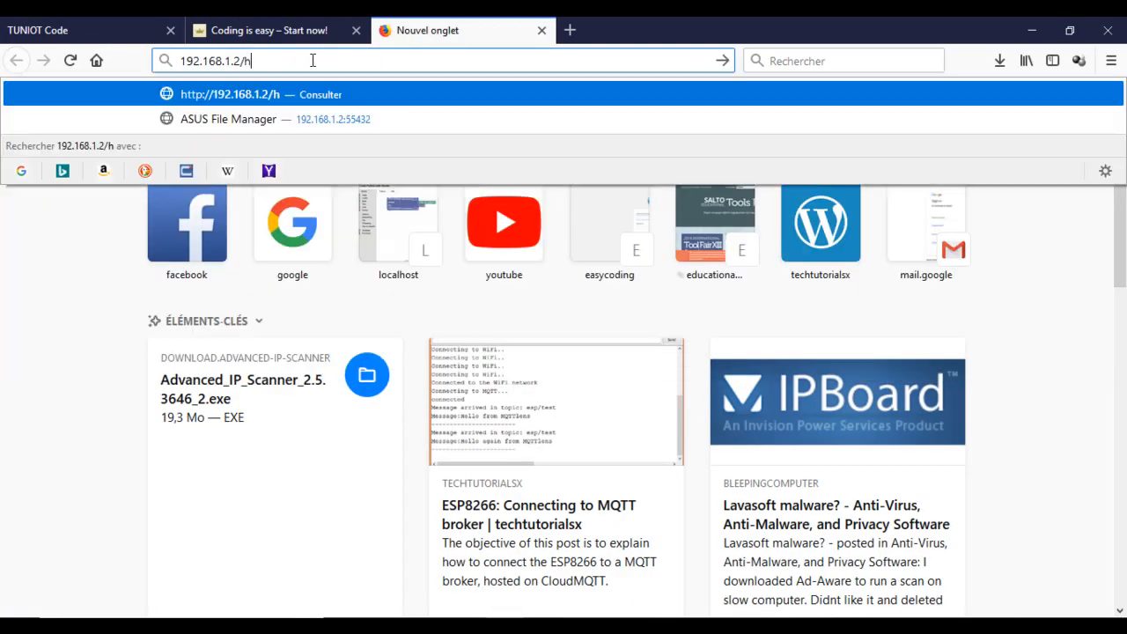
pyautogui.write('elloFromPC')
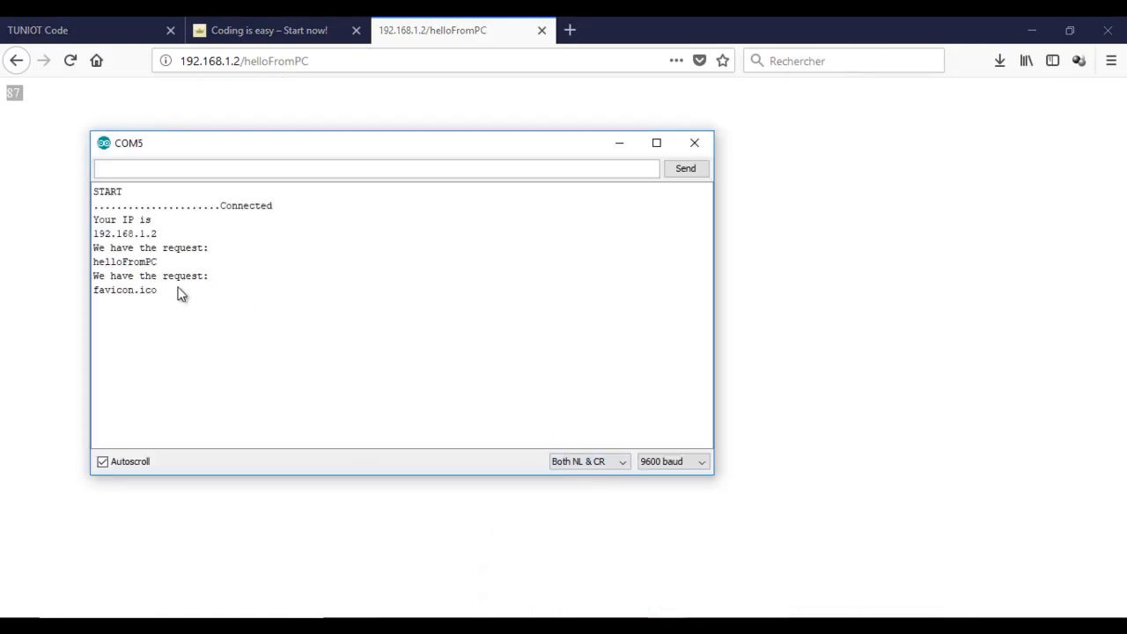
# Step: Select the logged helloFromPC request line in the Serial Monitor
pyautogui.doubleClick(124, 261)
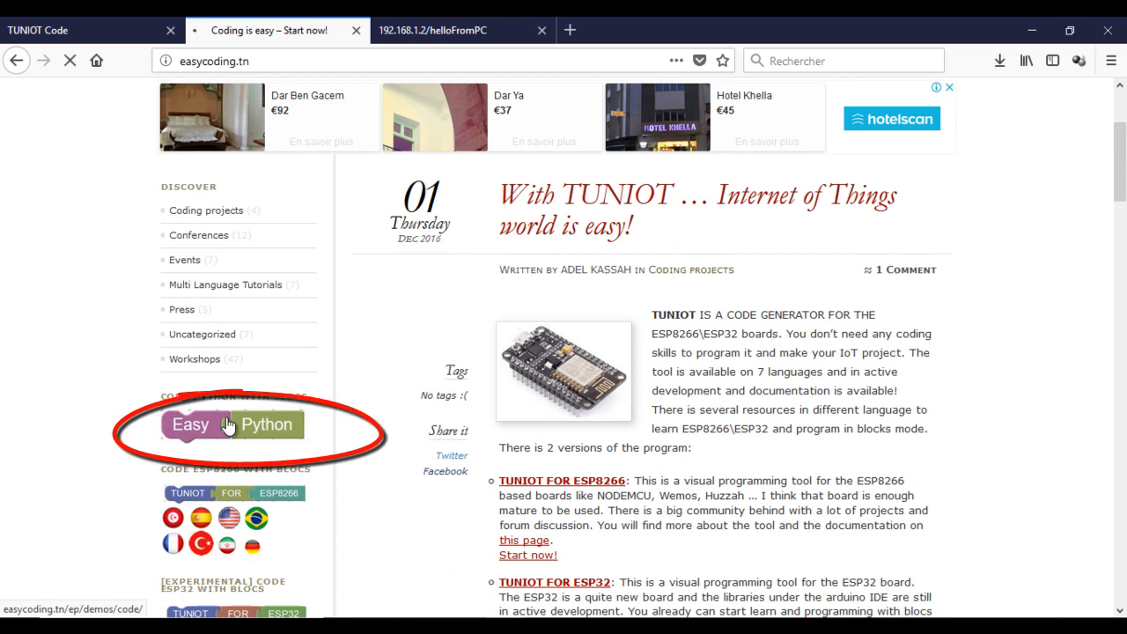
# Step: Launch the EasyPython editor from Code Python with Blocks on easycoding.tn
pyautogui.click(230, 423)
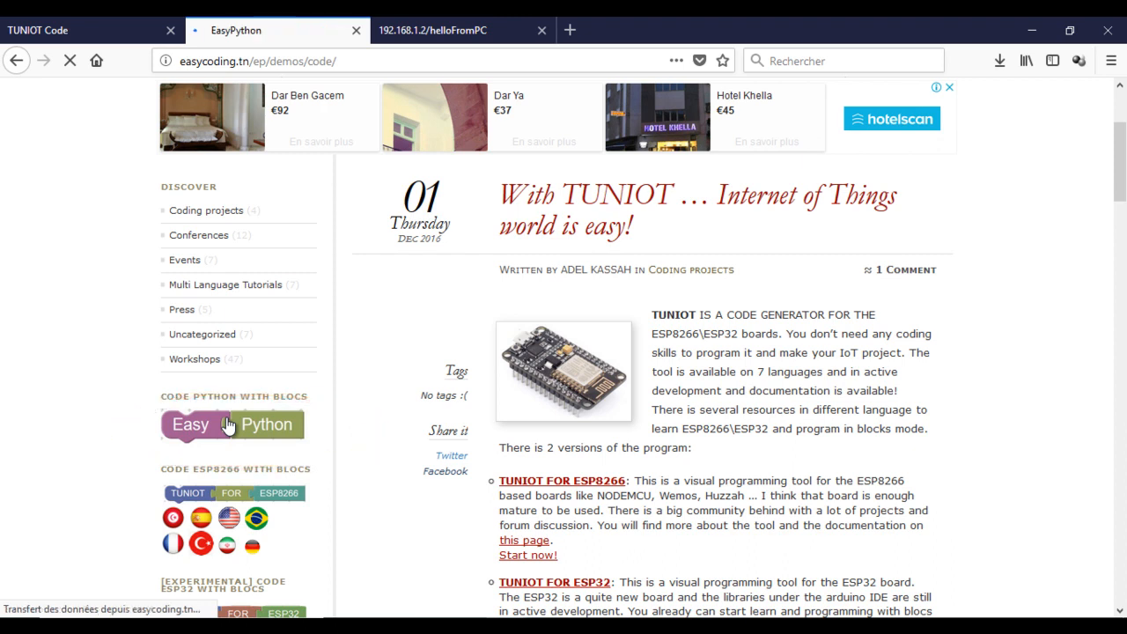
pyautogui.click(233, 423)
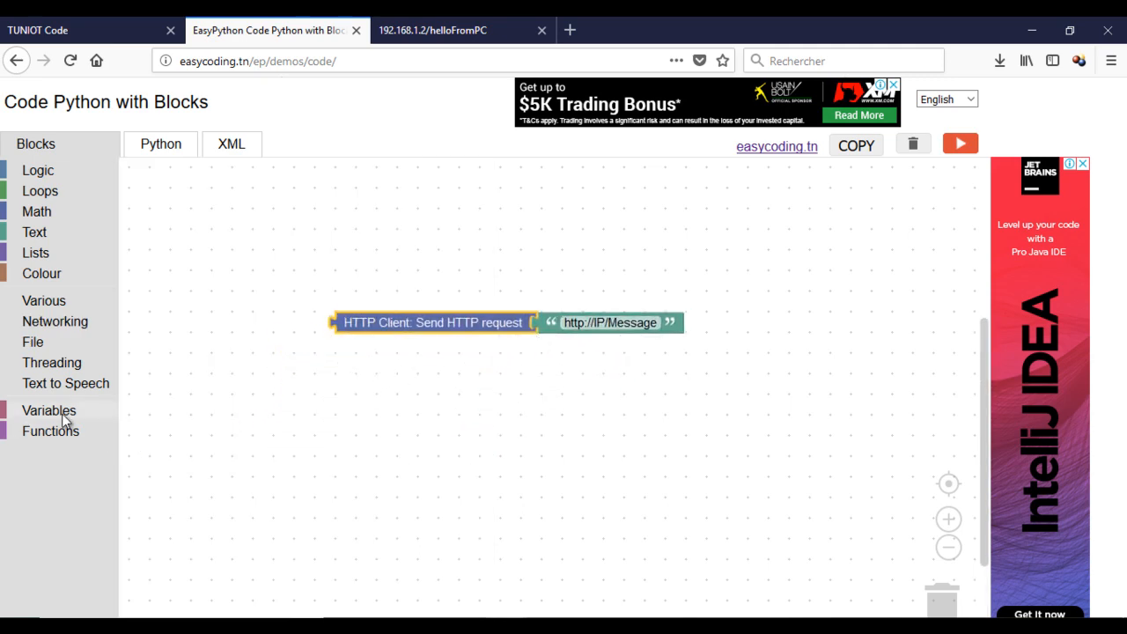
# Step: Create a new variable named TheRequest to hold the HTTP request result
pyautogui.click(49, 410)
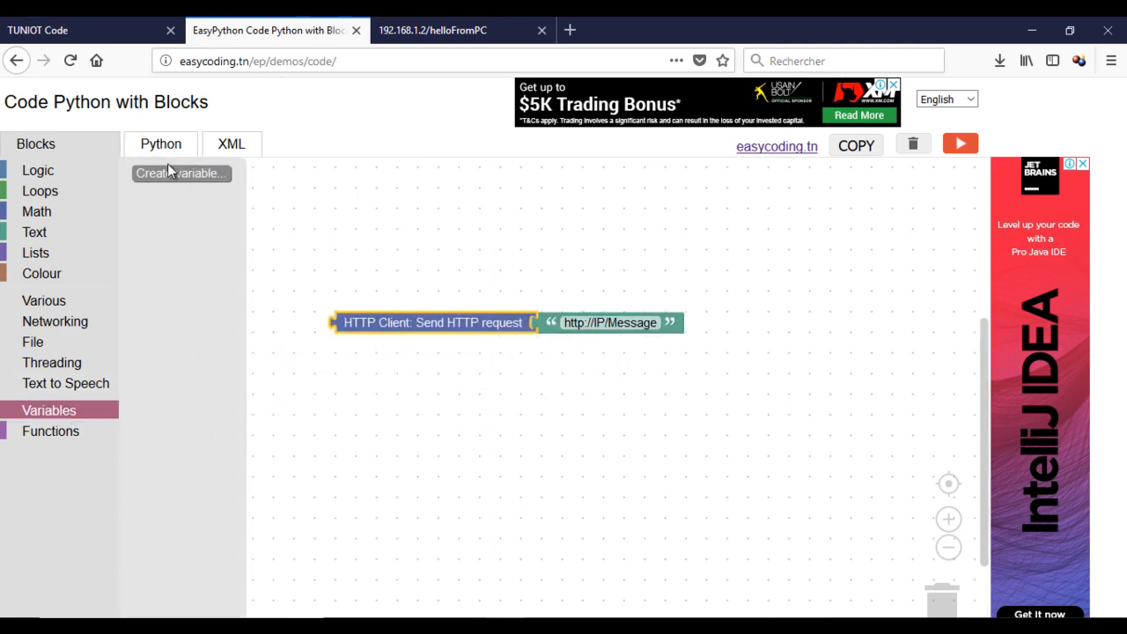
pyautogui.click(179, 173)
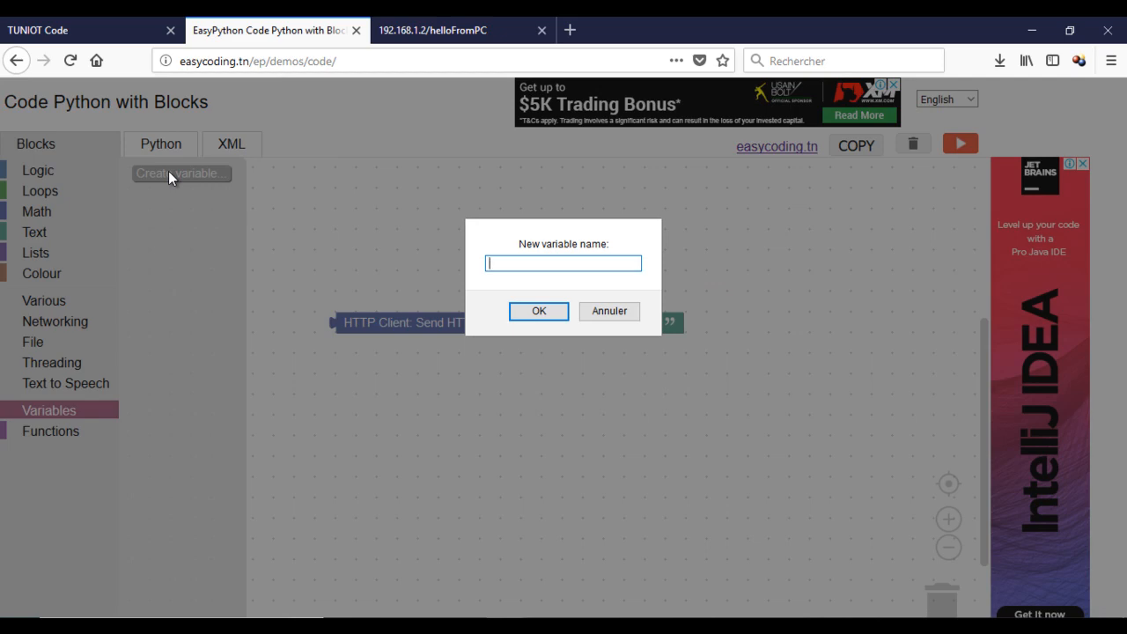
pyautogui.write('TheRequest')
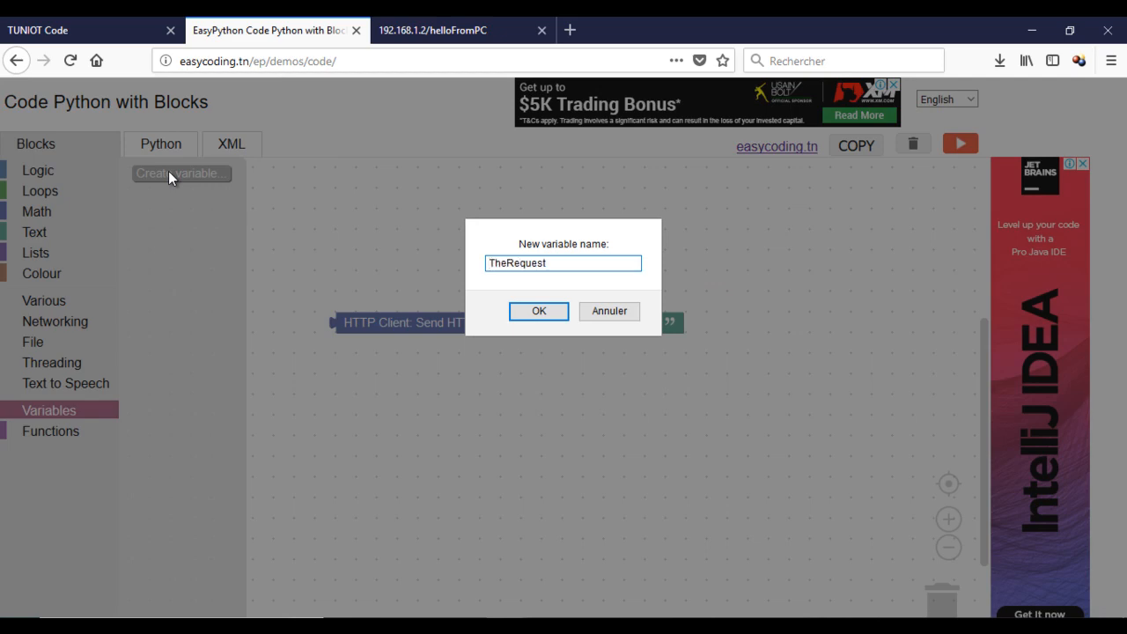
pyautogui.click(539, 310)
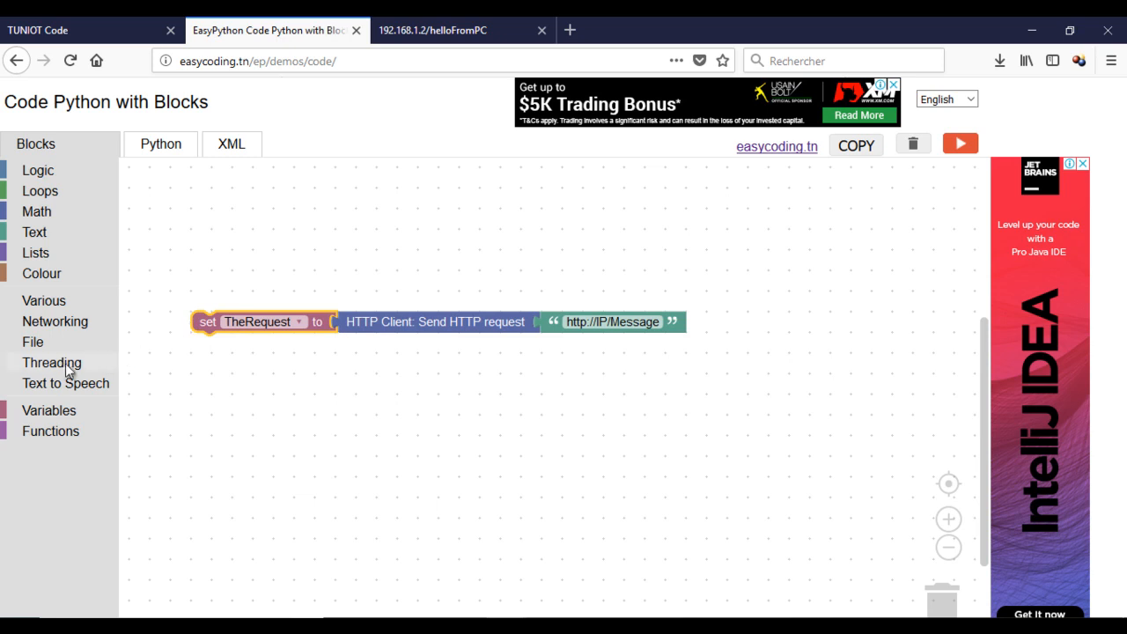
pyautogui.moveTo(53, 205)
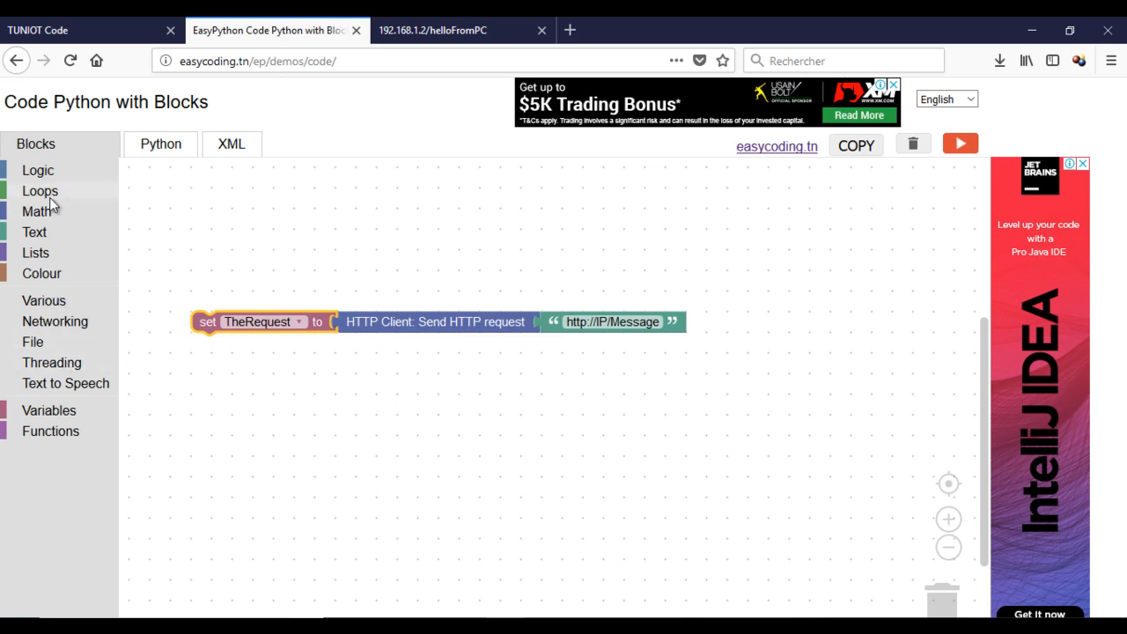
# Step: Print TheRequest's response text, add a 5-second delay, and repeat the sequence 5 times
pyautogui.click(35, 232)
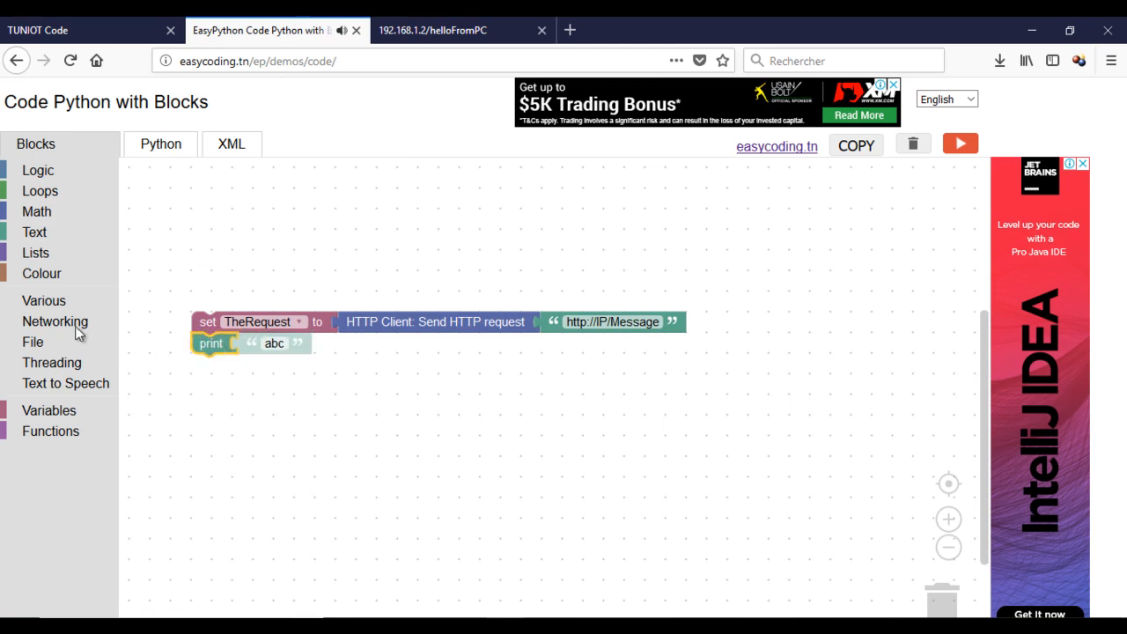
pyautogui.click(54, 321)
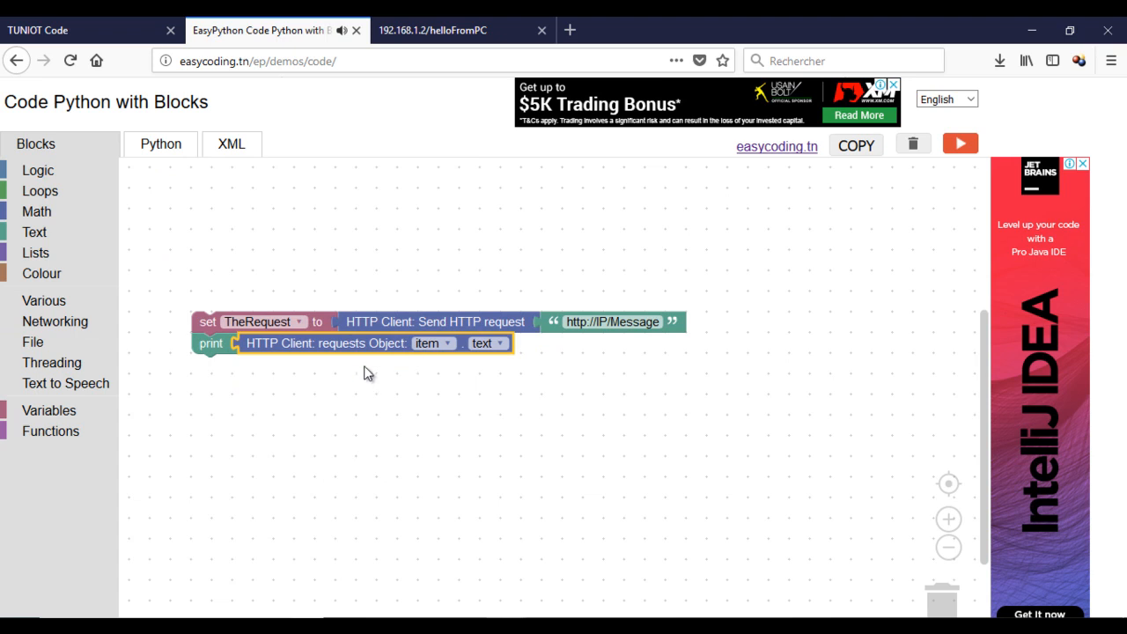
pyautogui.click(432, 341)
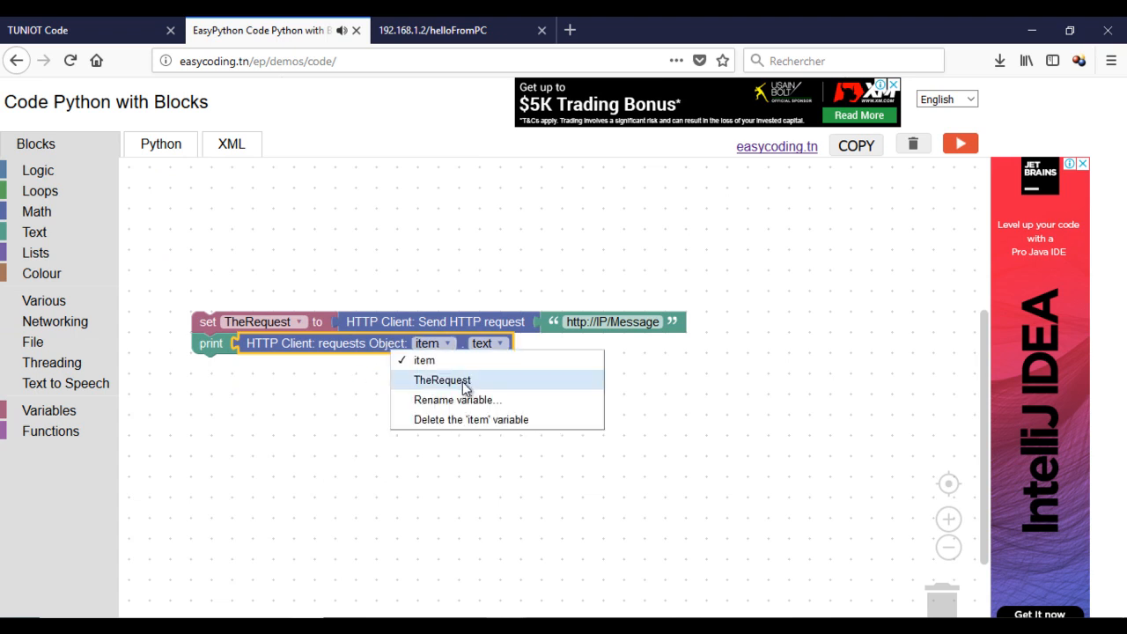
pyautogui.click(440, 380)
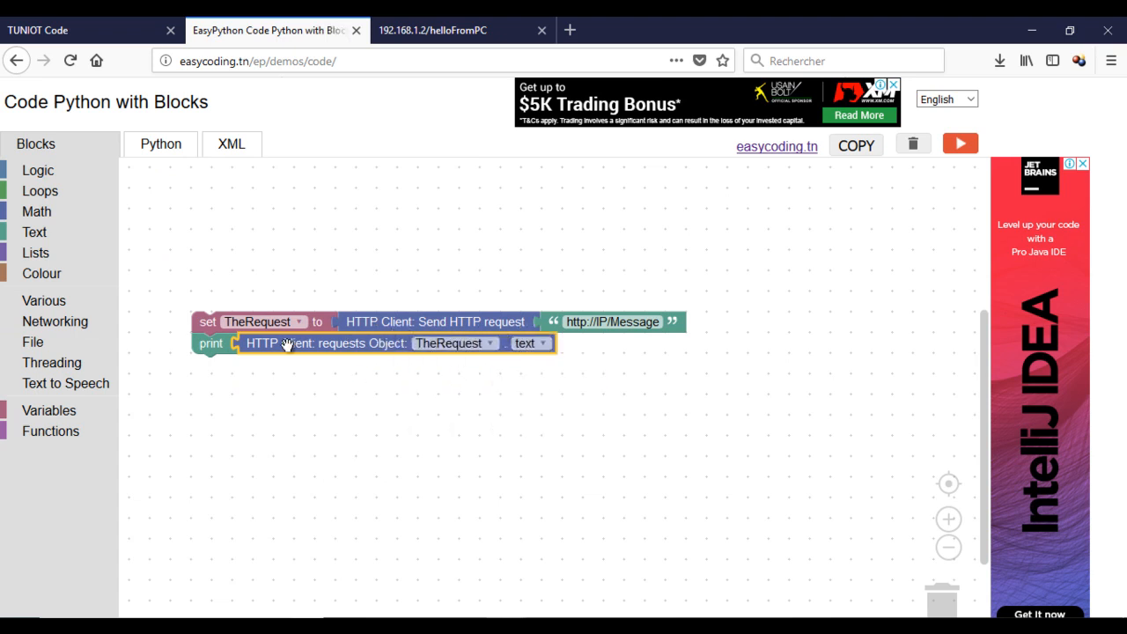
pyautogui.moveTo(74, 215)
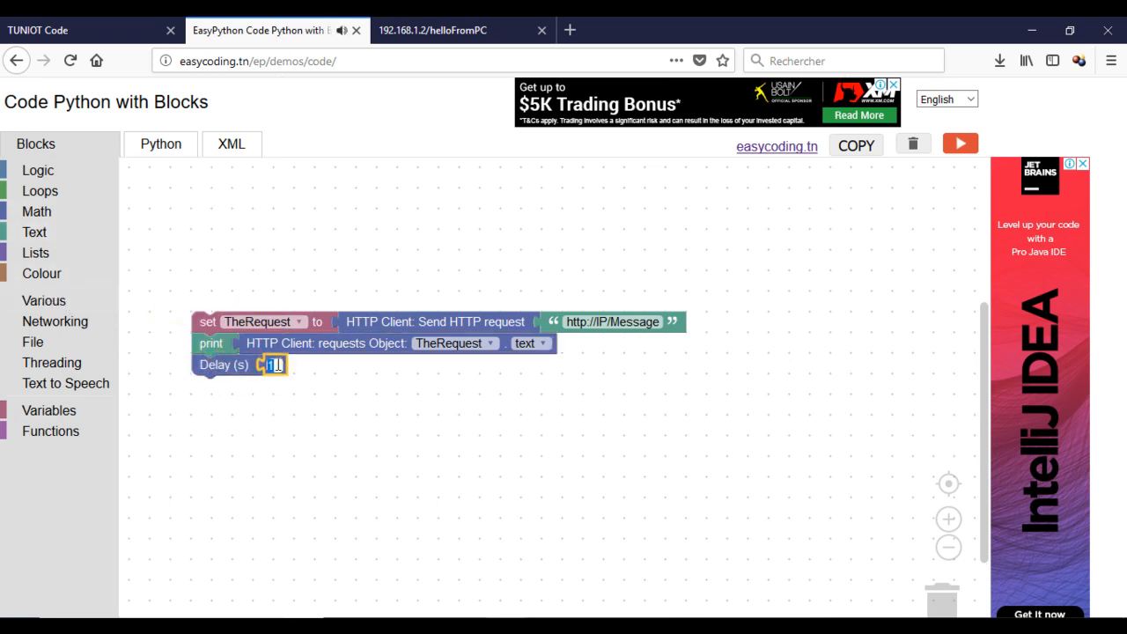
pyautogui.write('5')
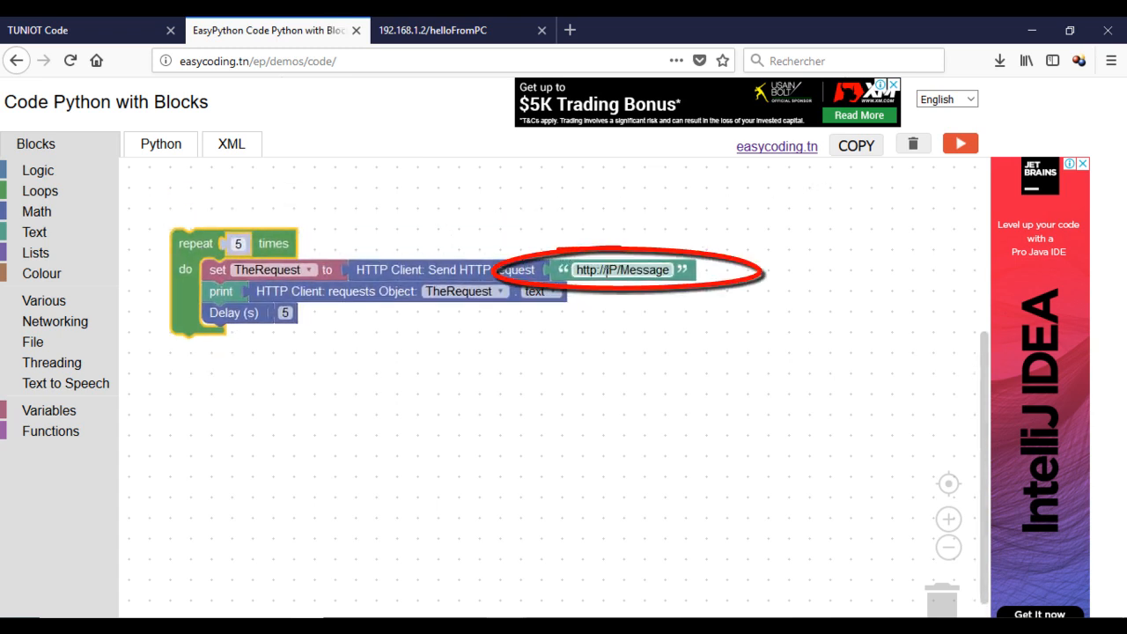
pyautogui.doubleClick(609, 271)
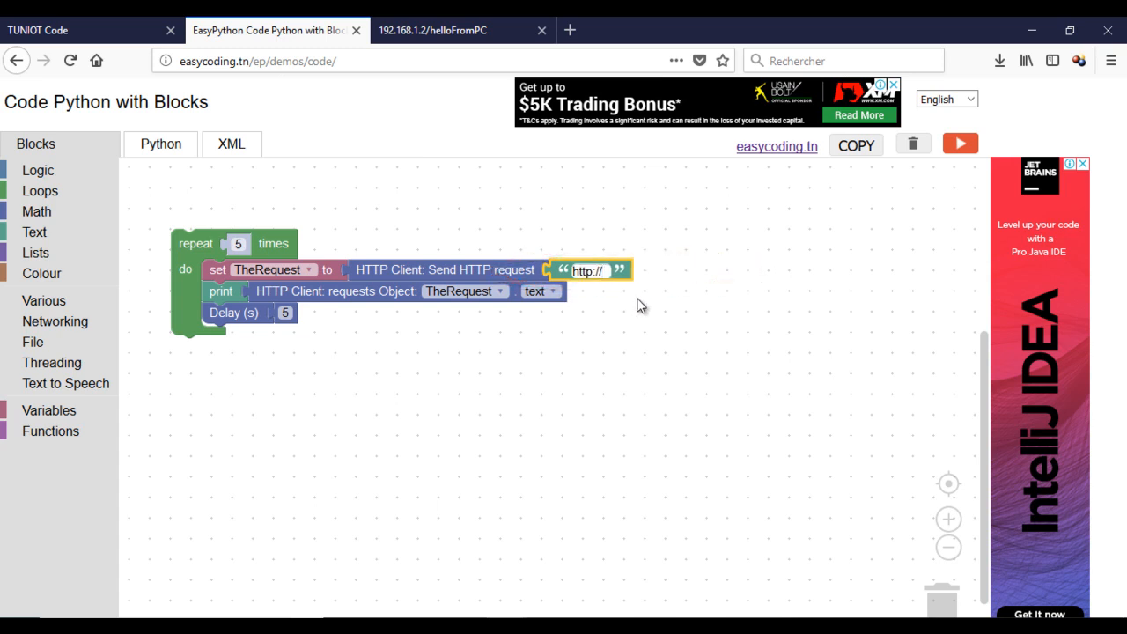
pyautogui.write('192.168.1')
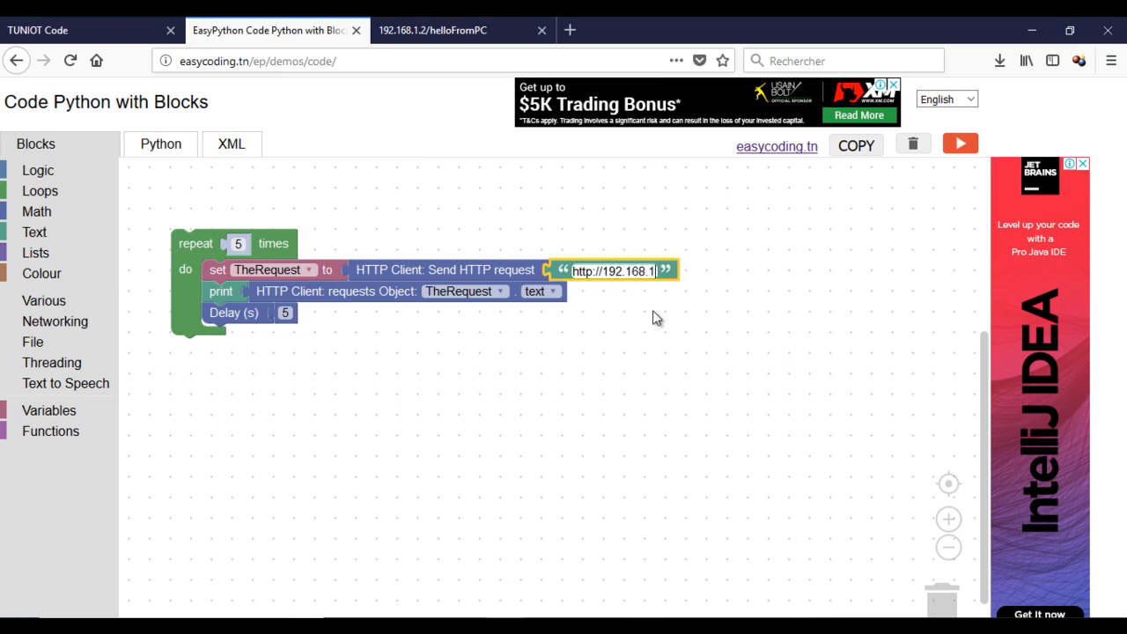
pyautogui.write('2')
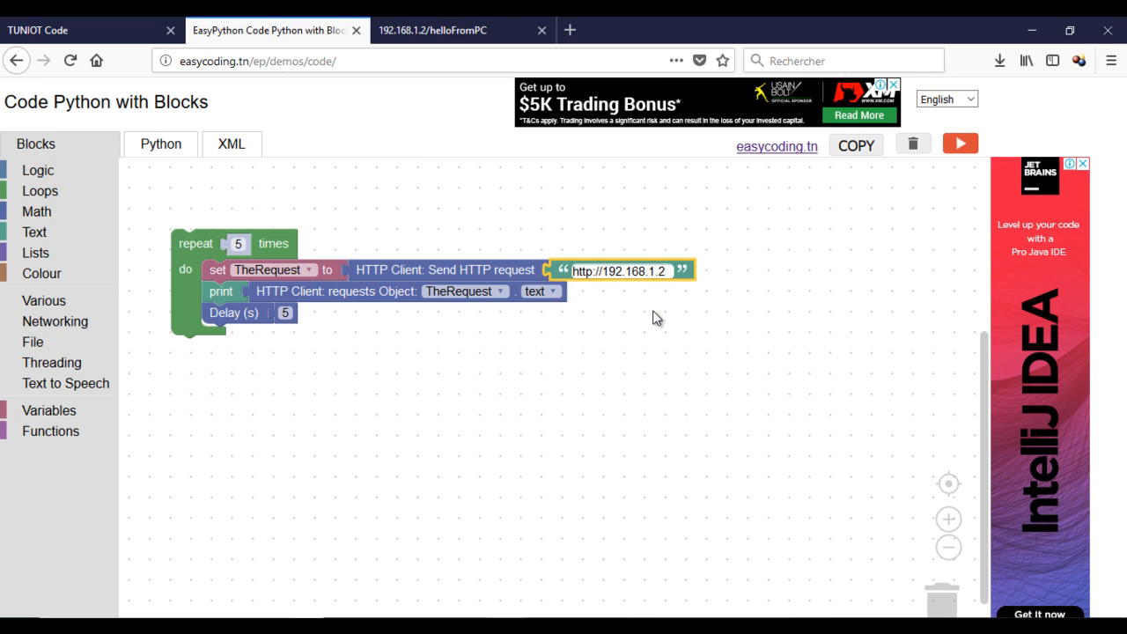
pyautogui.write('/H')
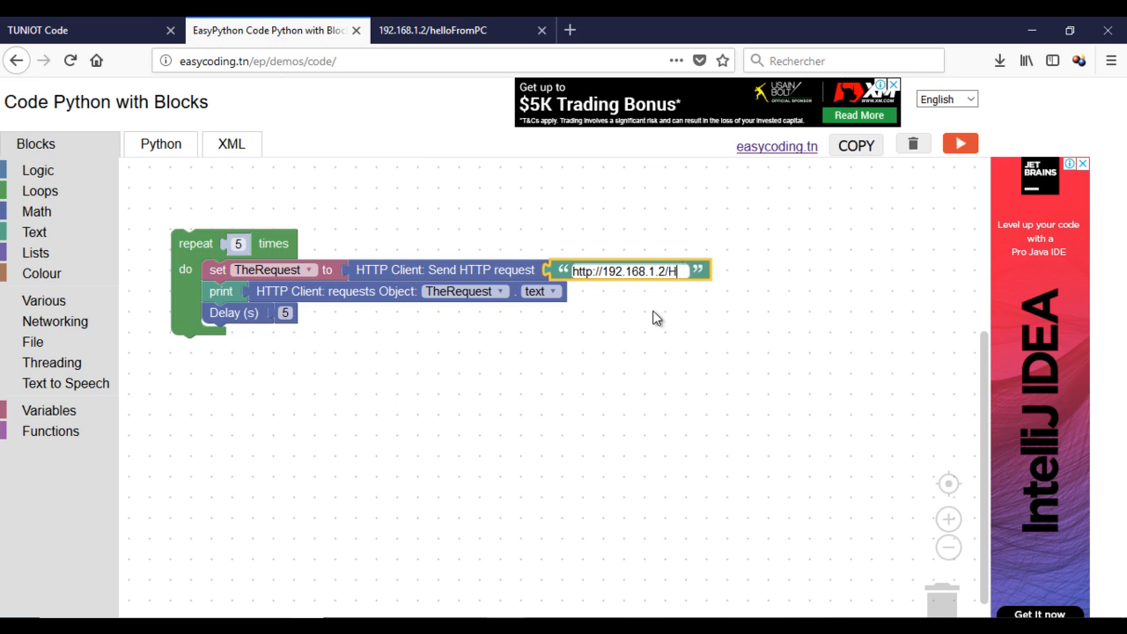
pyautogui.write('elloFrom')
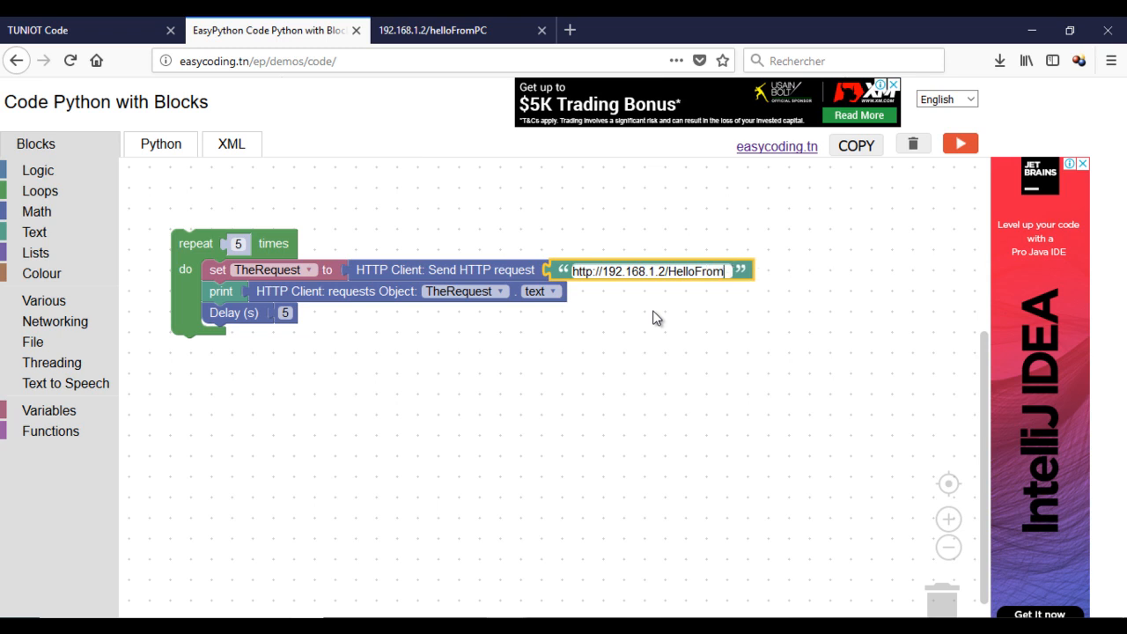
pyautogui.write('Python')
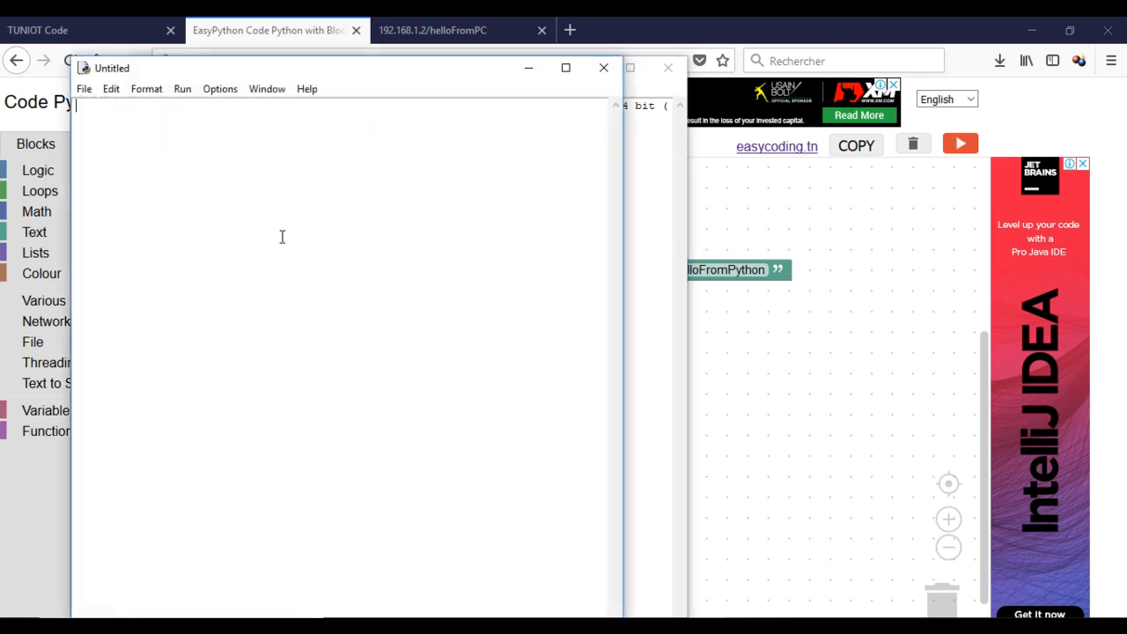
# Step: Run the generated script via Run Module, saving it as Request2.py, so the shell prints the HTML replies
pyautogui.click(184, 88)
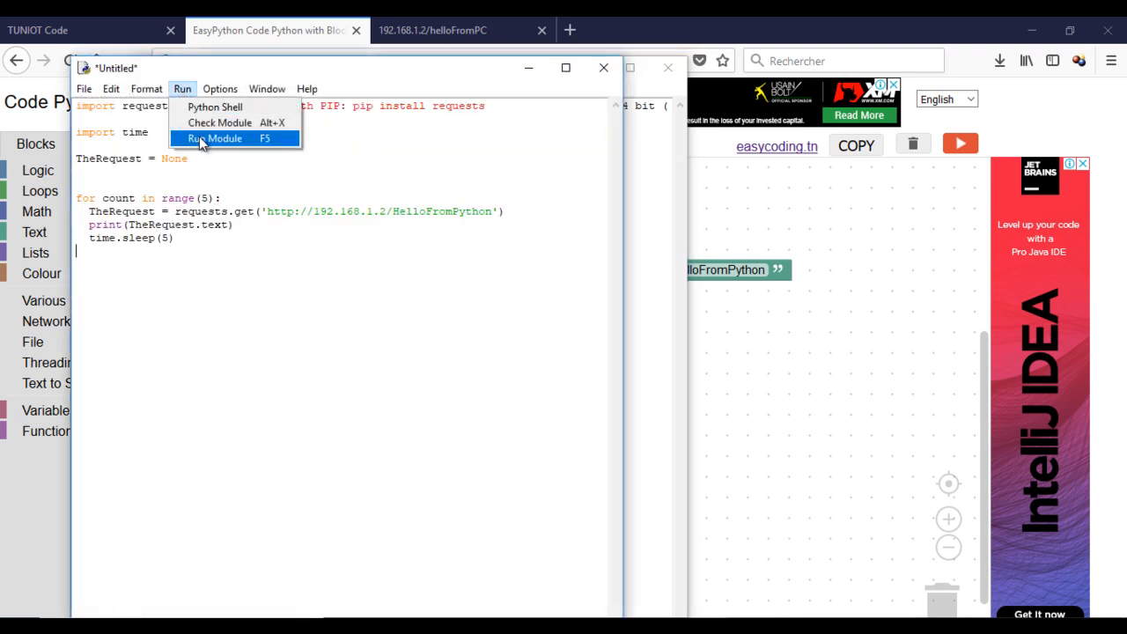
pyautogui.click(211, 137)
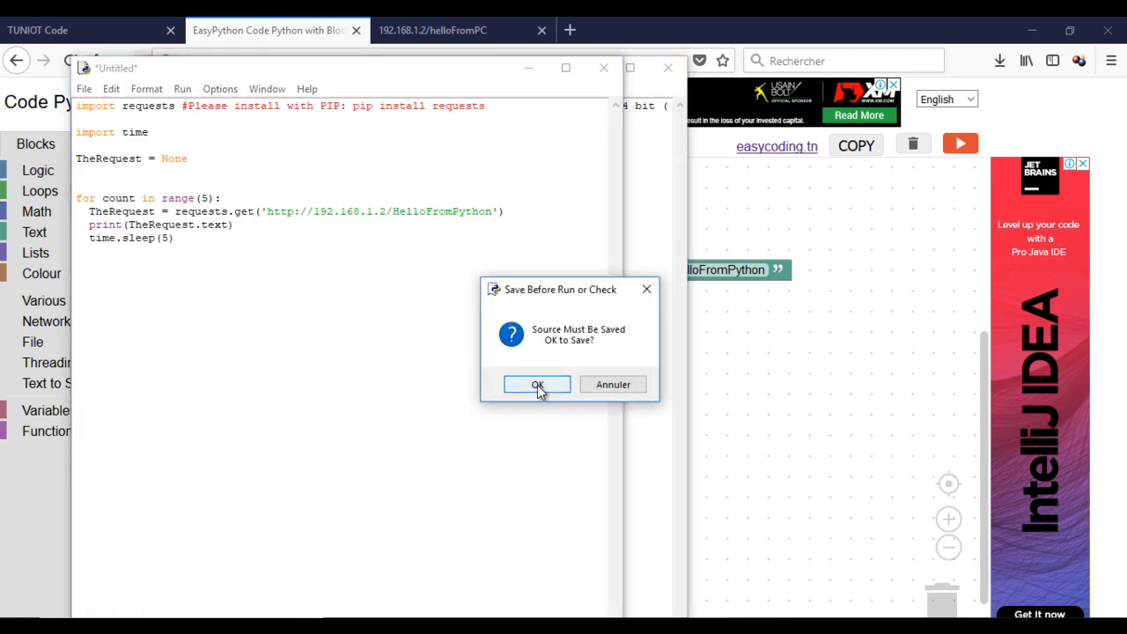
pyautogui.click(537, 384)
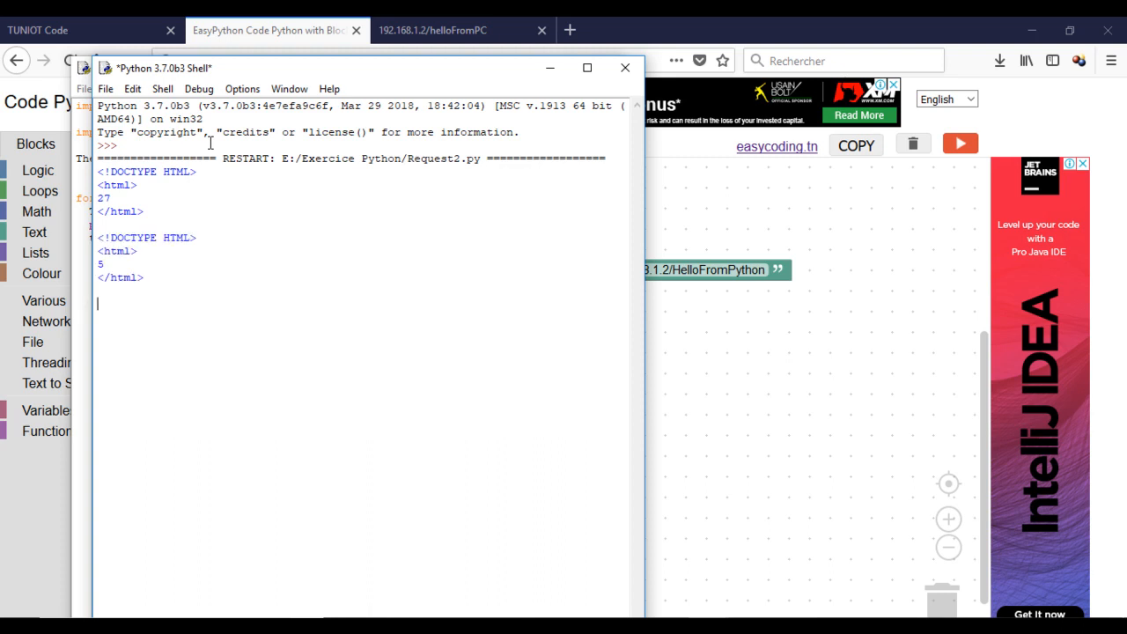
pyautogui.moveTo(509, 439)
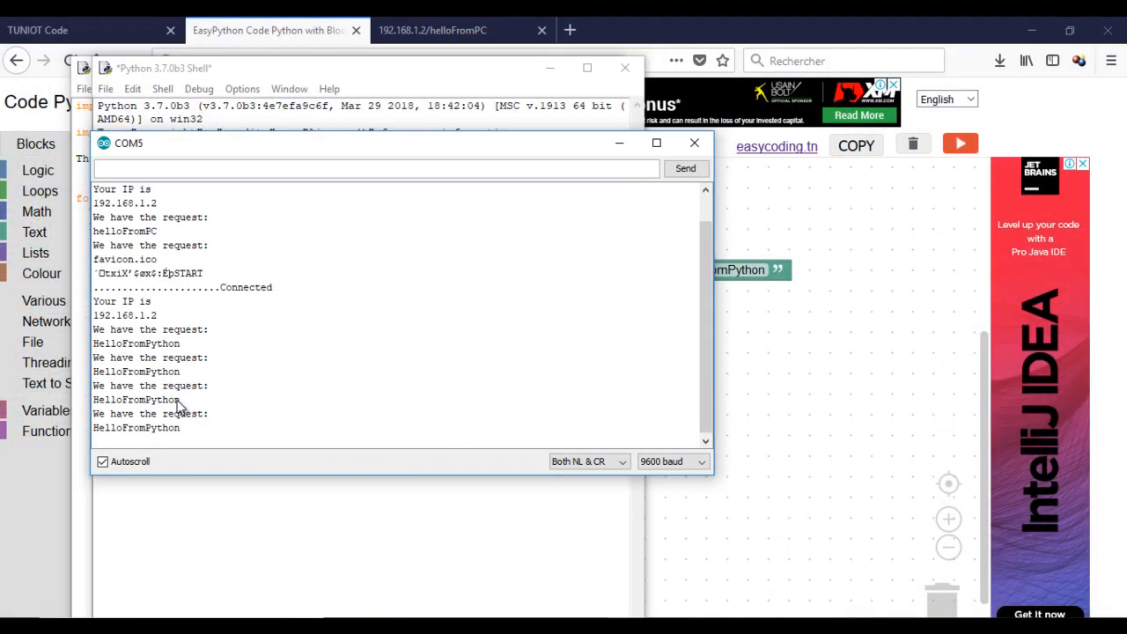
pyautogui.moveTo(187, 377)
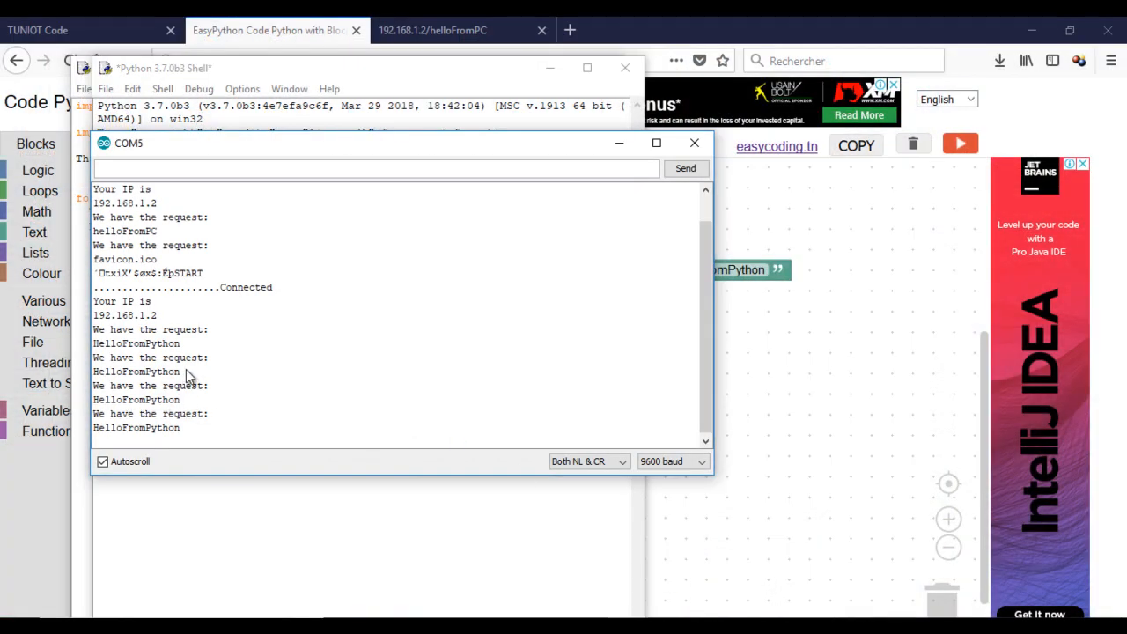